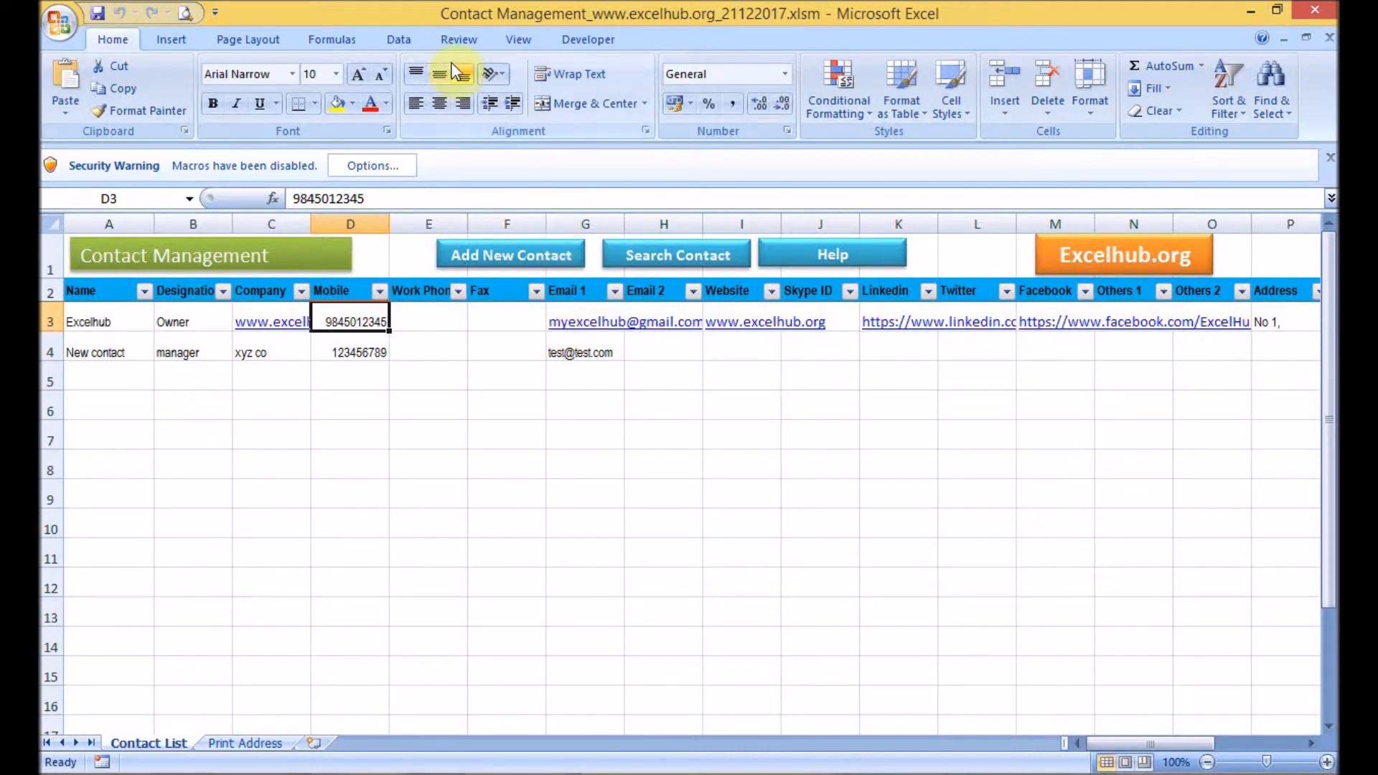
mouse_move(648, 84)
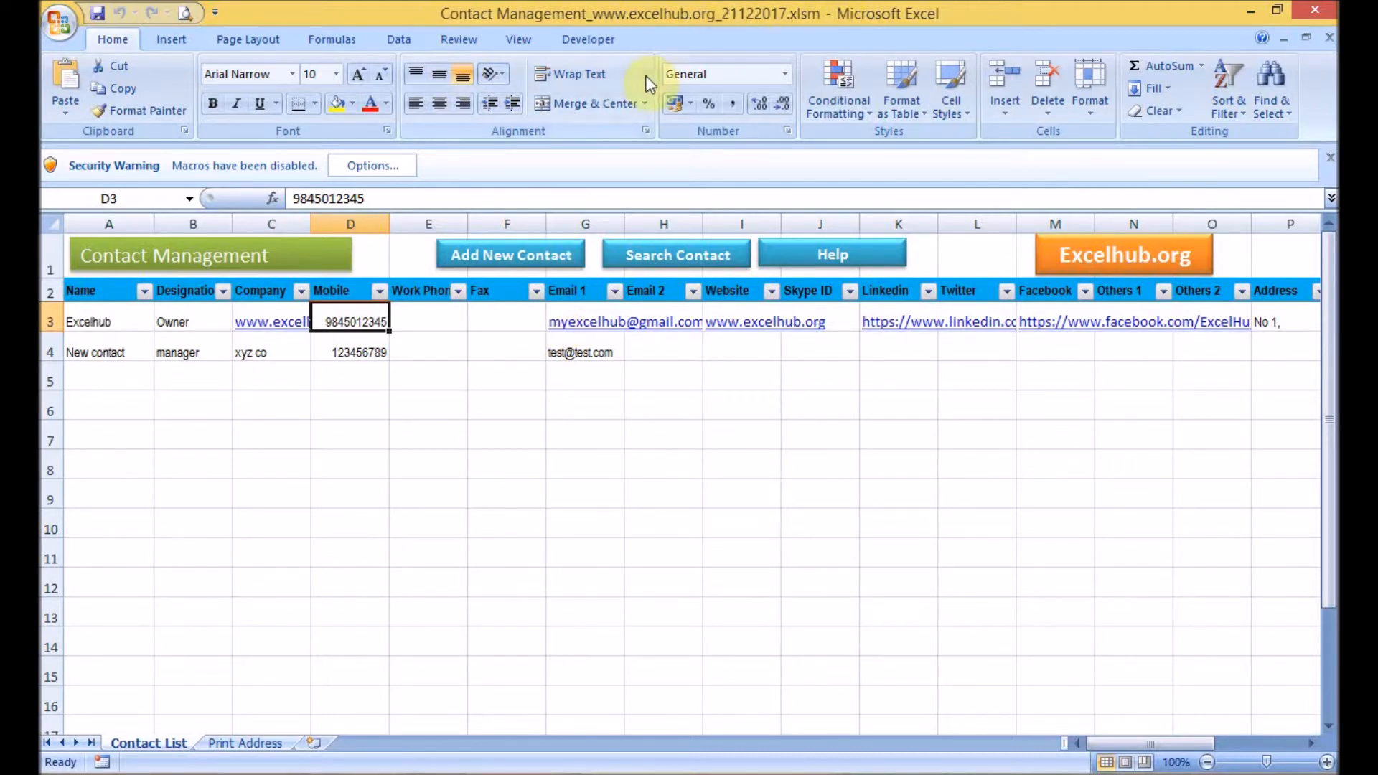
mouse_move(467, 487)
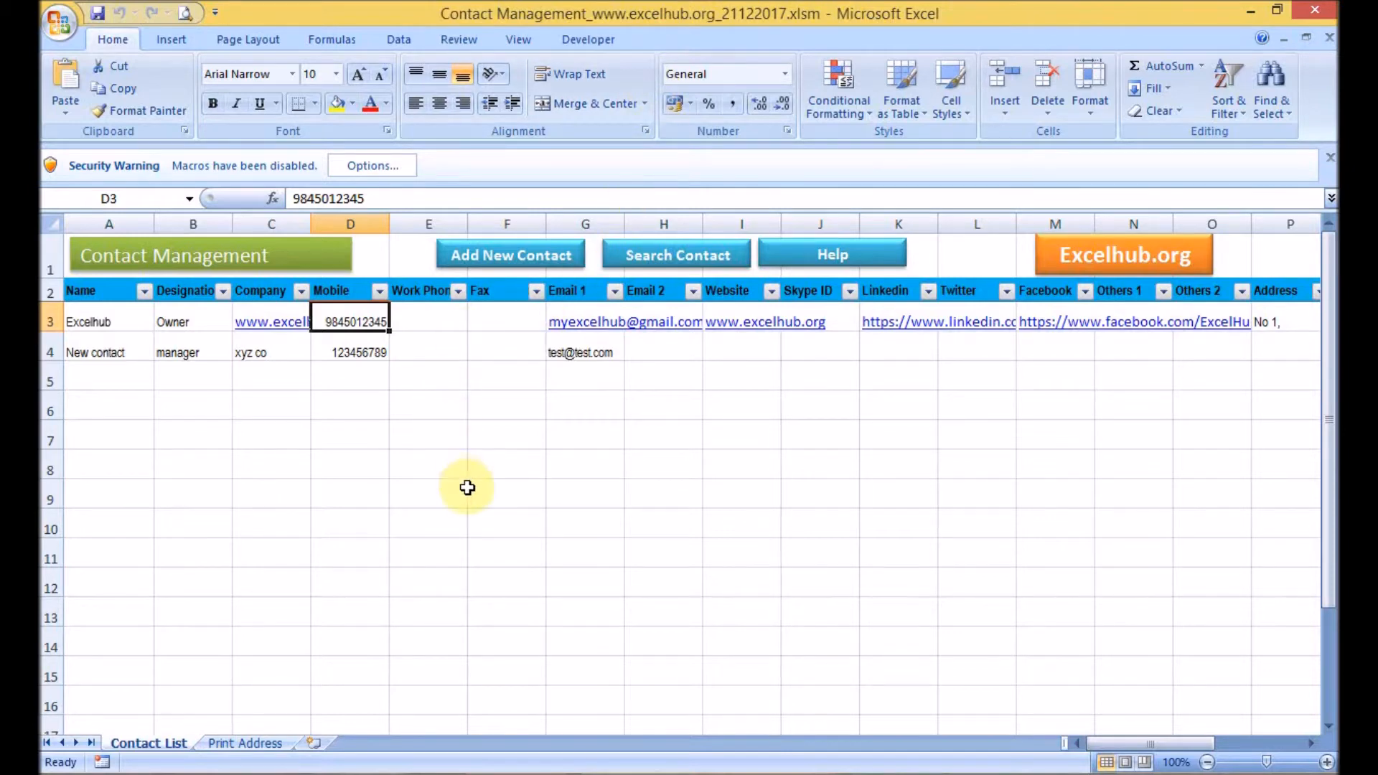
Choose 'Enable this content' in the Security Warning options to allow the macros
scroll("down", 3)
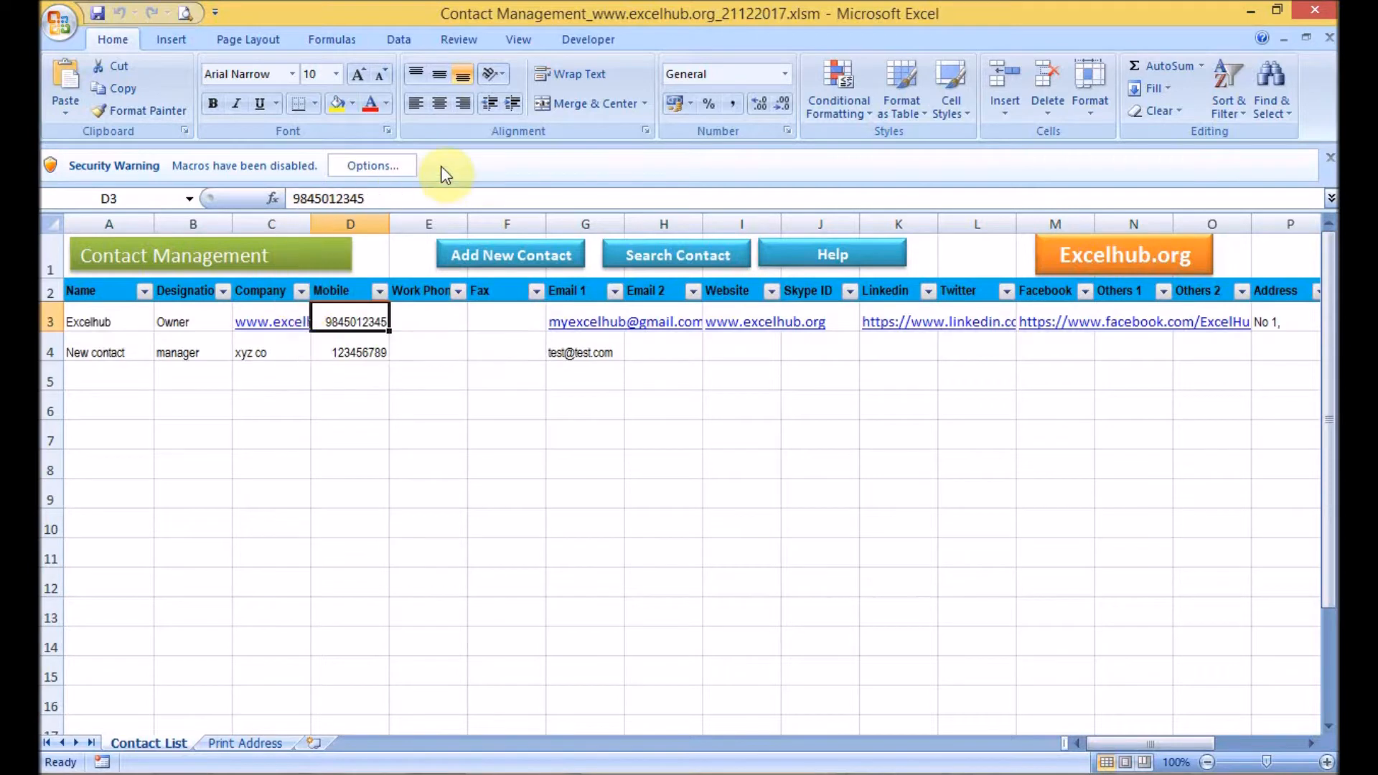
mouse_move(295, 187)
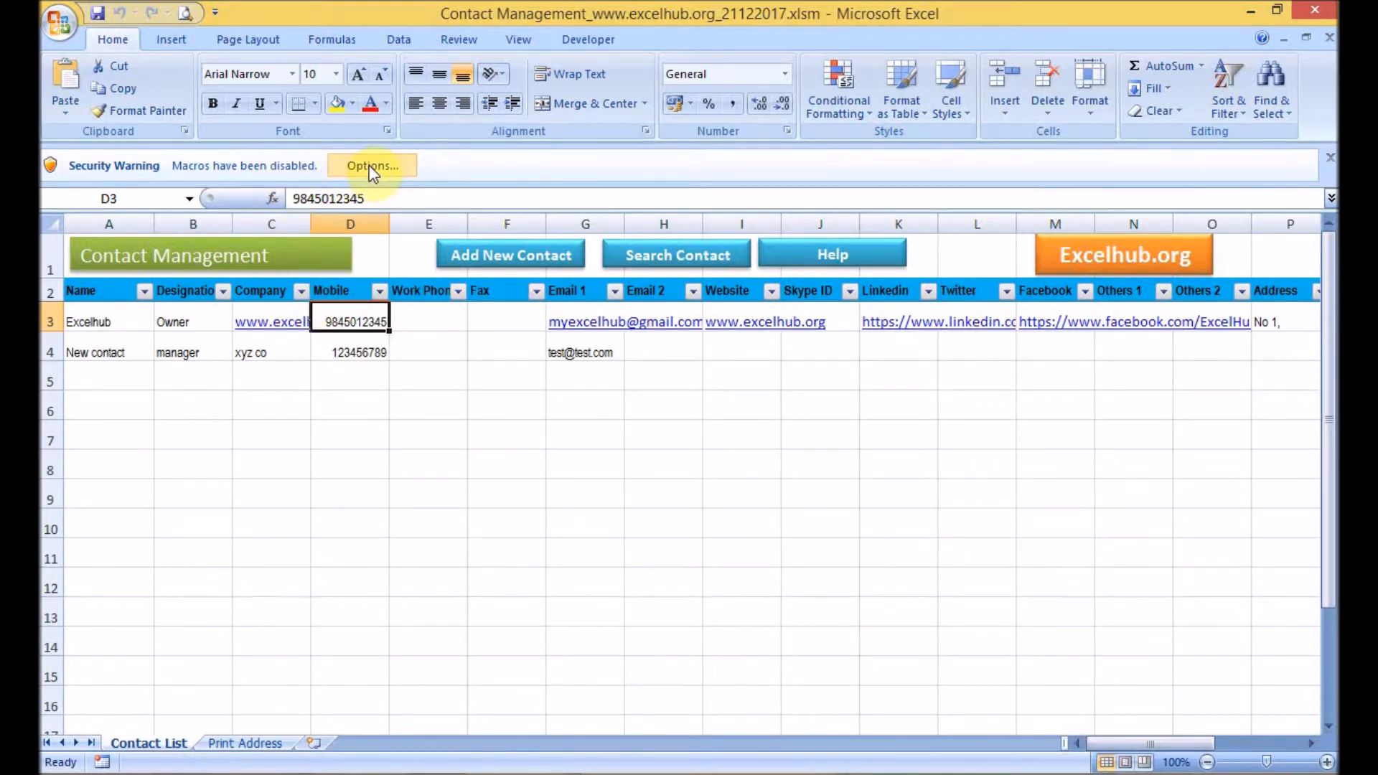
left_click(372, 165)
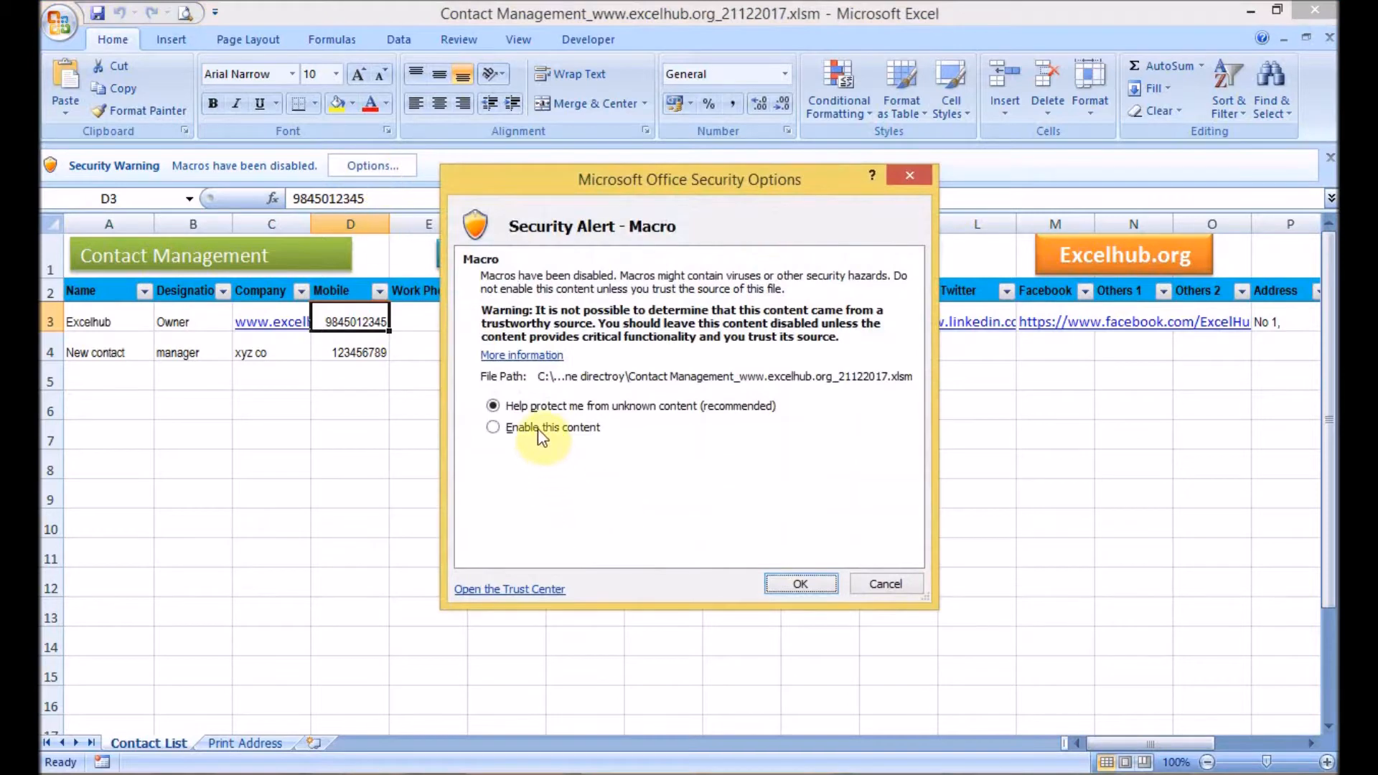
left_click(493, 427)
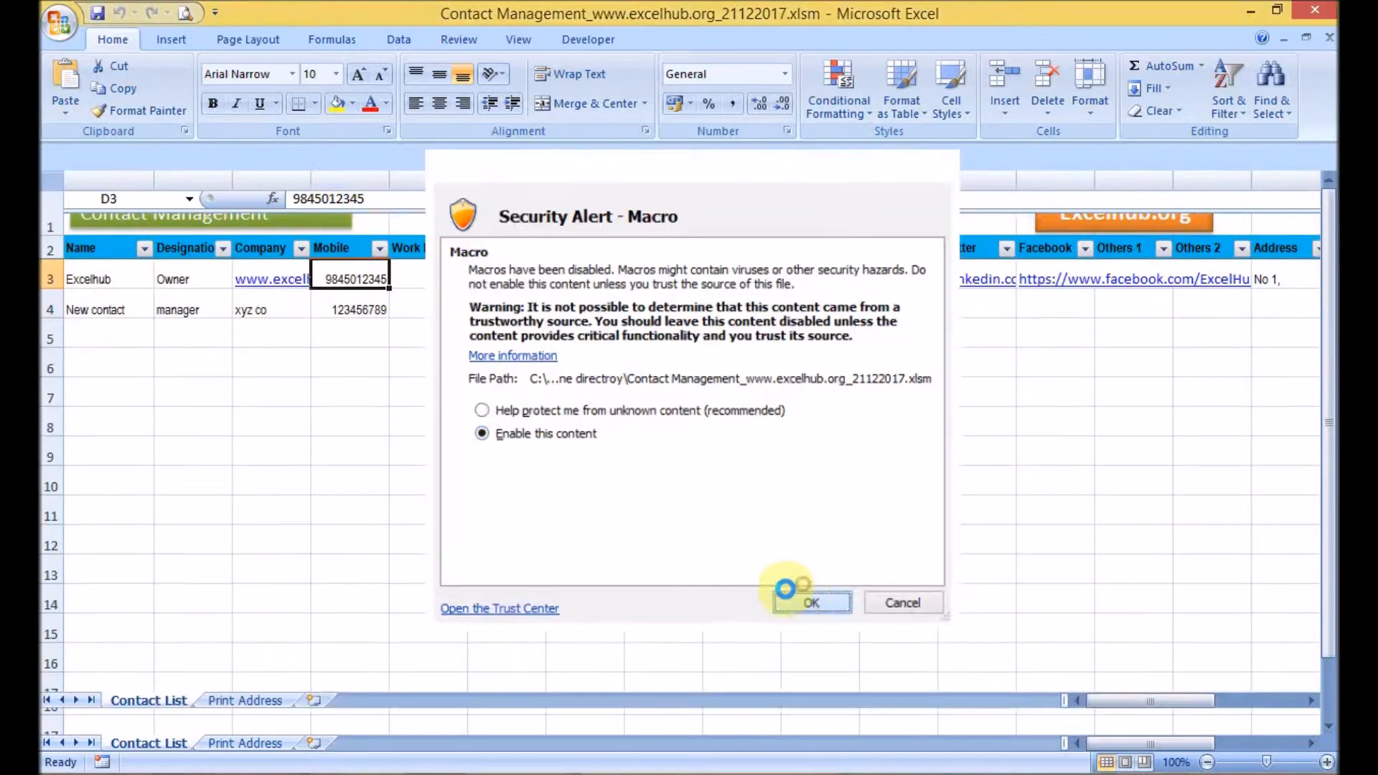
left_click(809, 602)
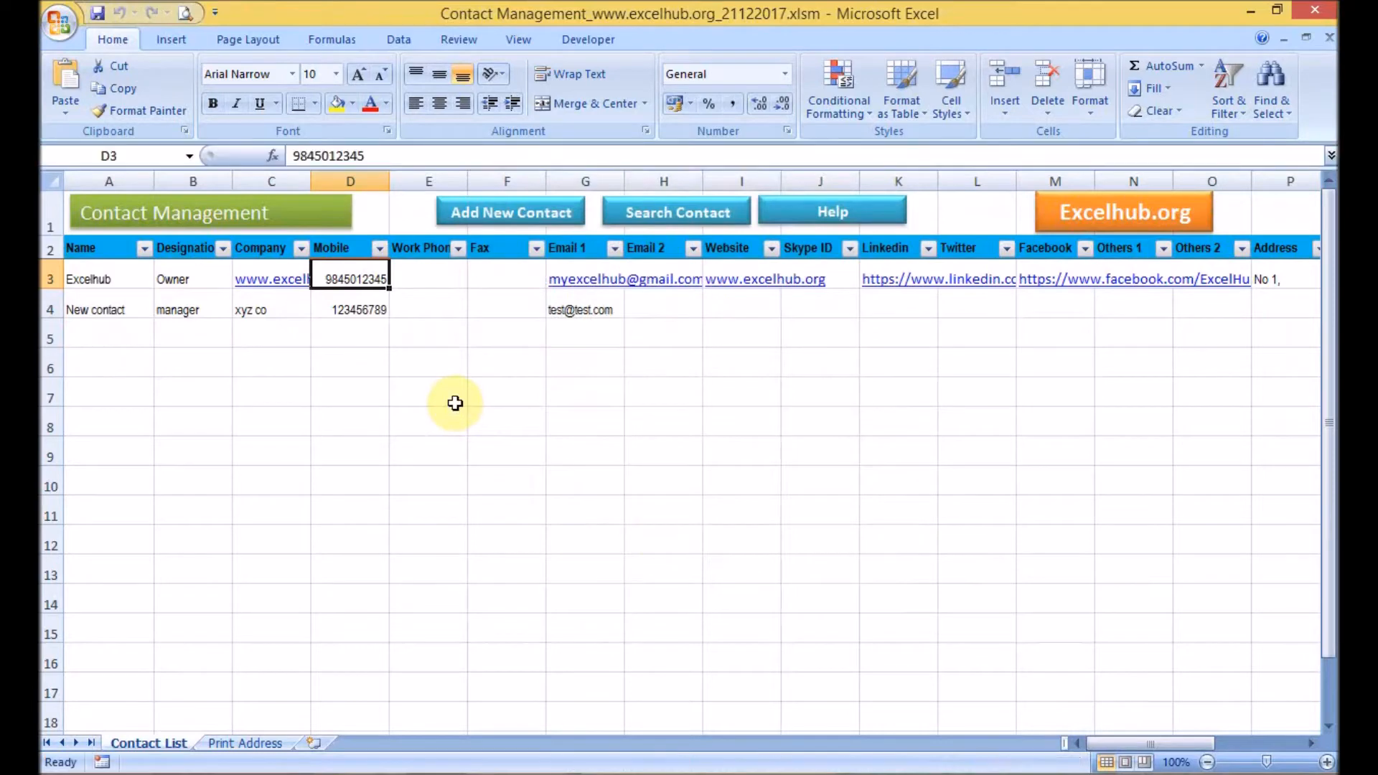
mouse_move(416, 400)
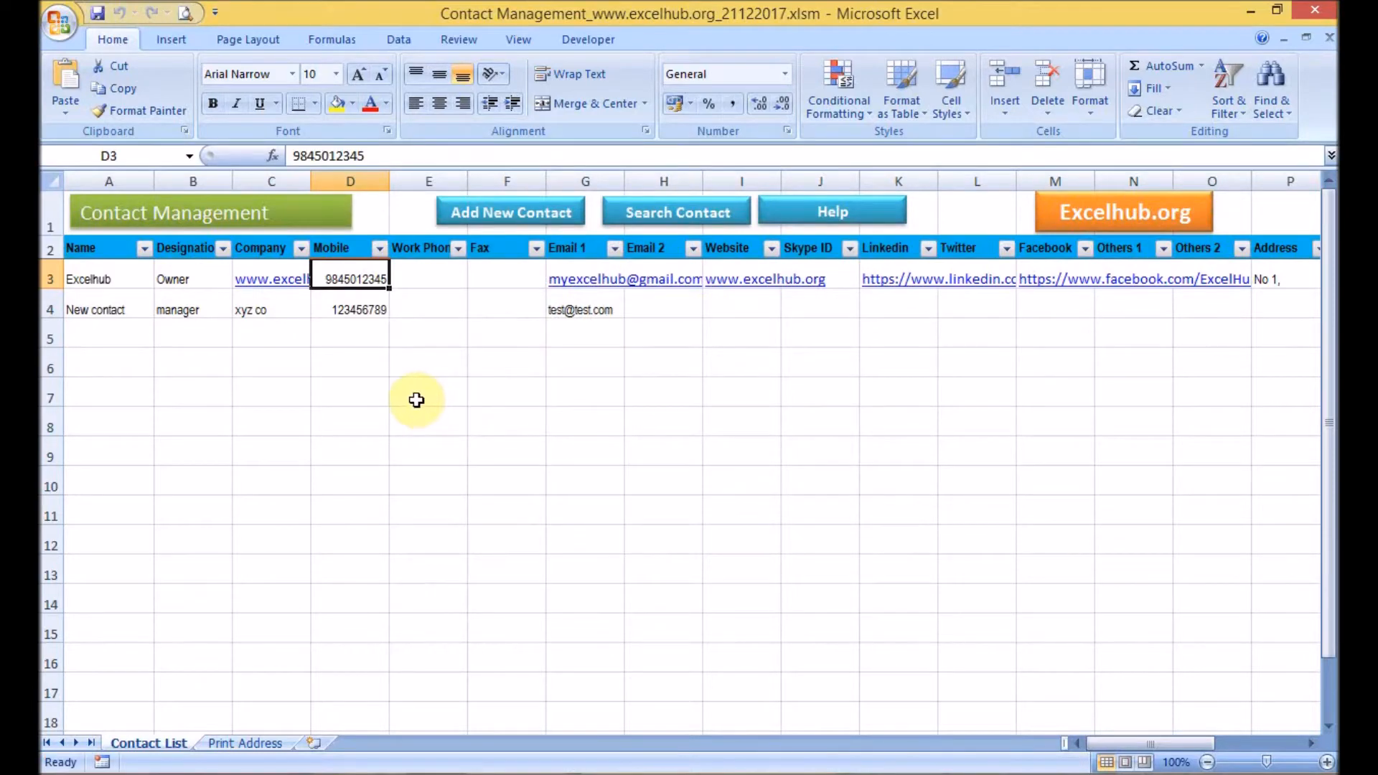
mouse_move(441, 412)
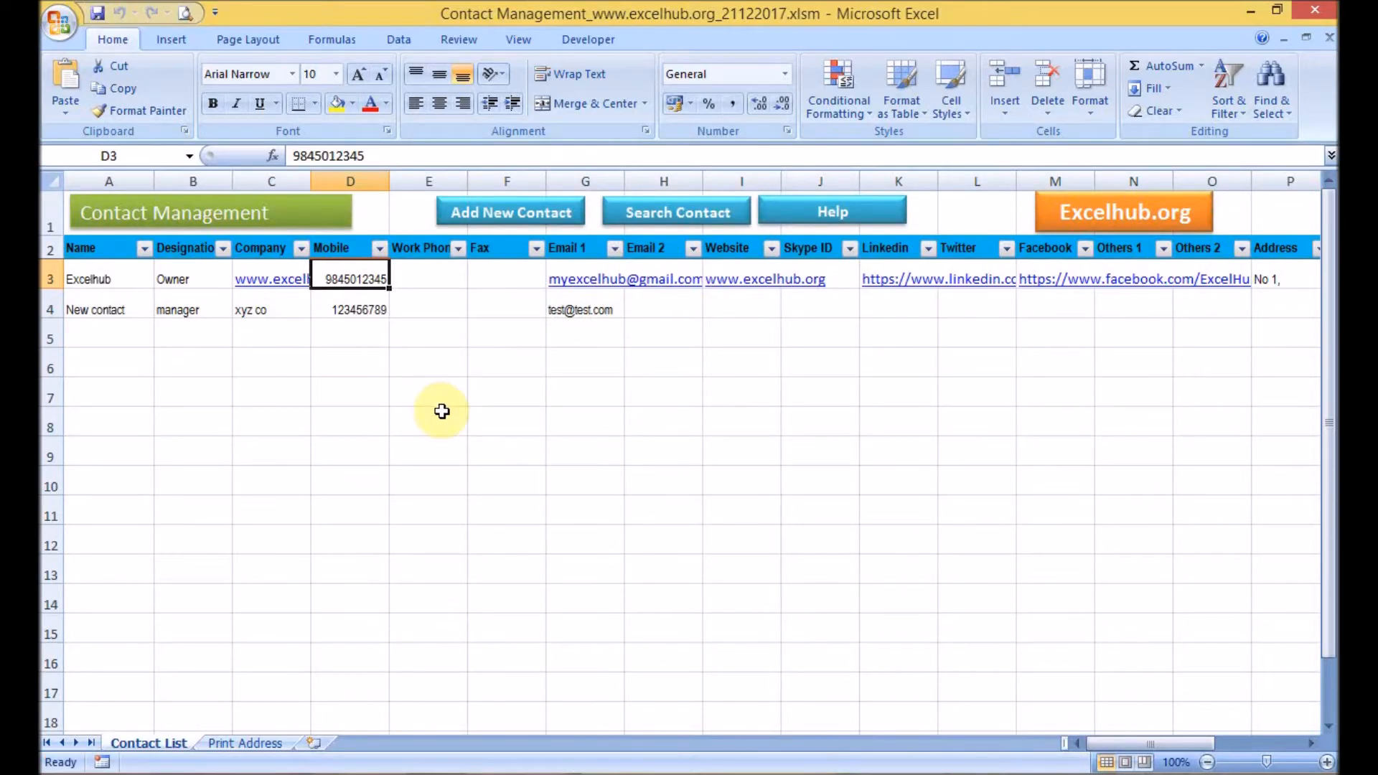
mouse_move(481, 322)
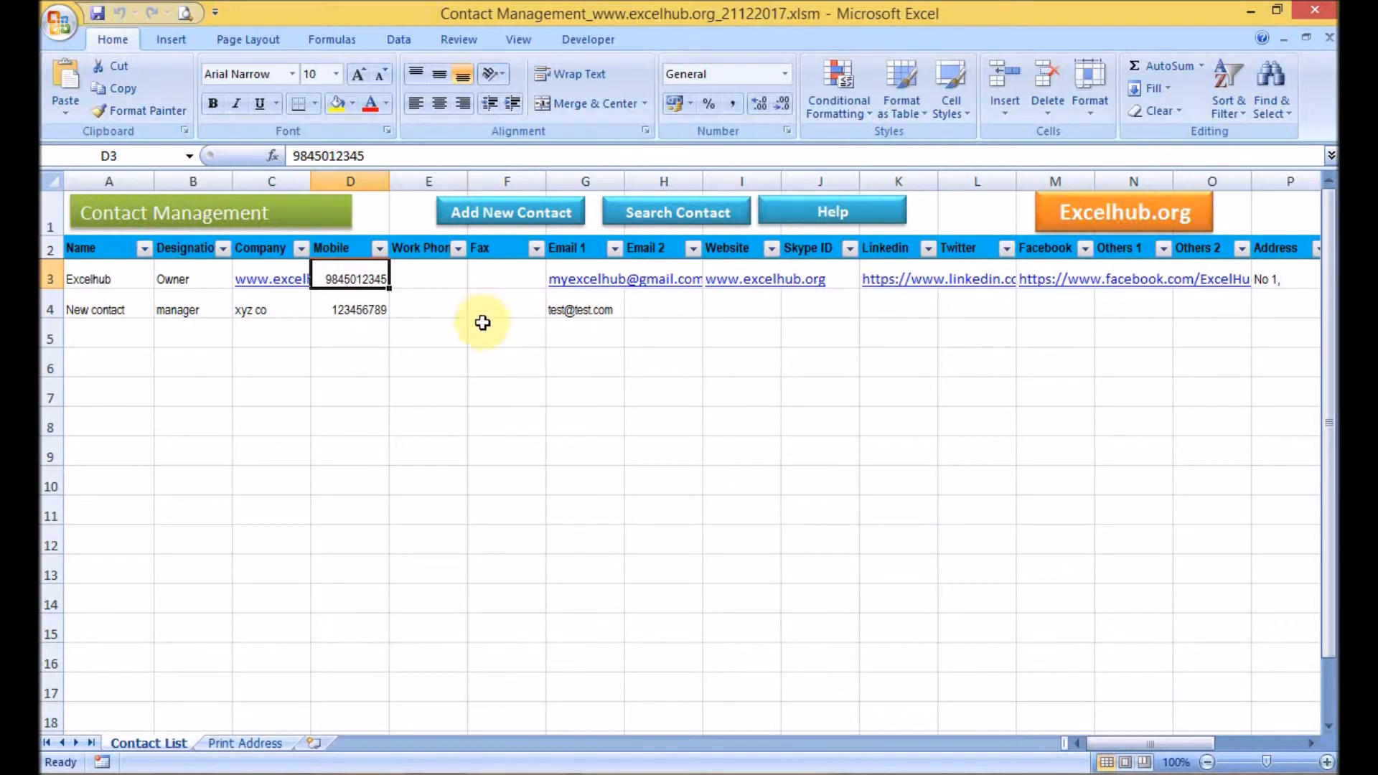
mouse_move(510, 212)
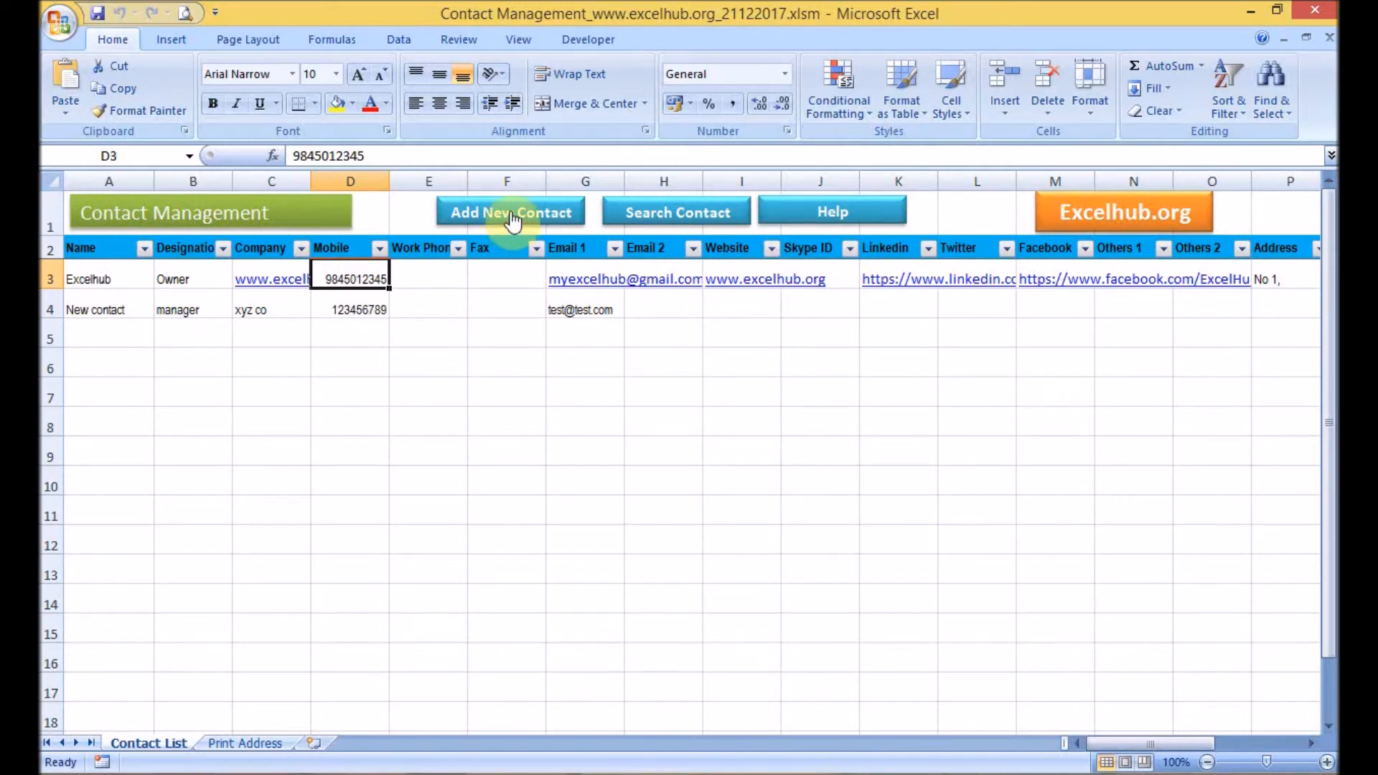
Open the Add Contact form and enter name 'New Name' and designation 'xyz'
left_click(510, 212)
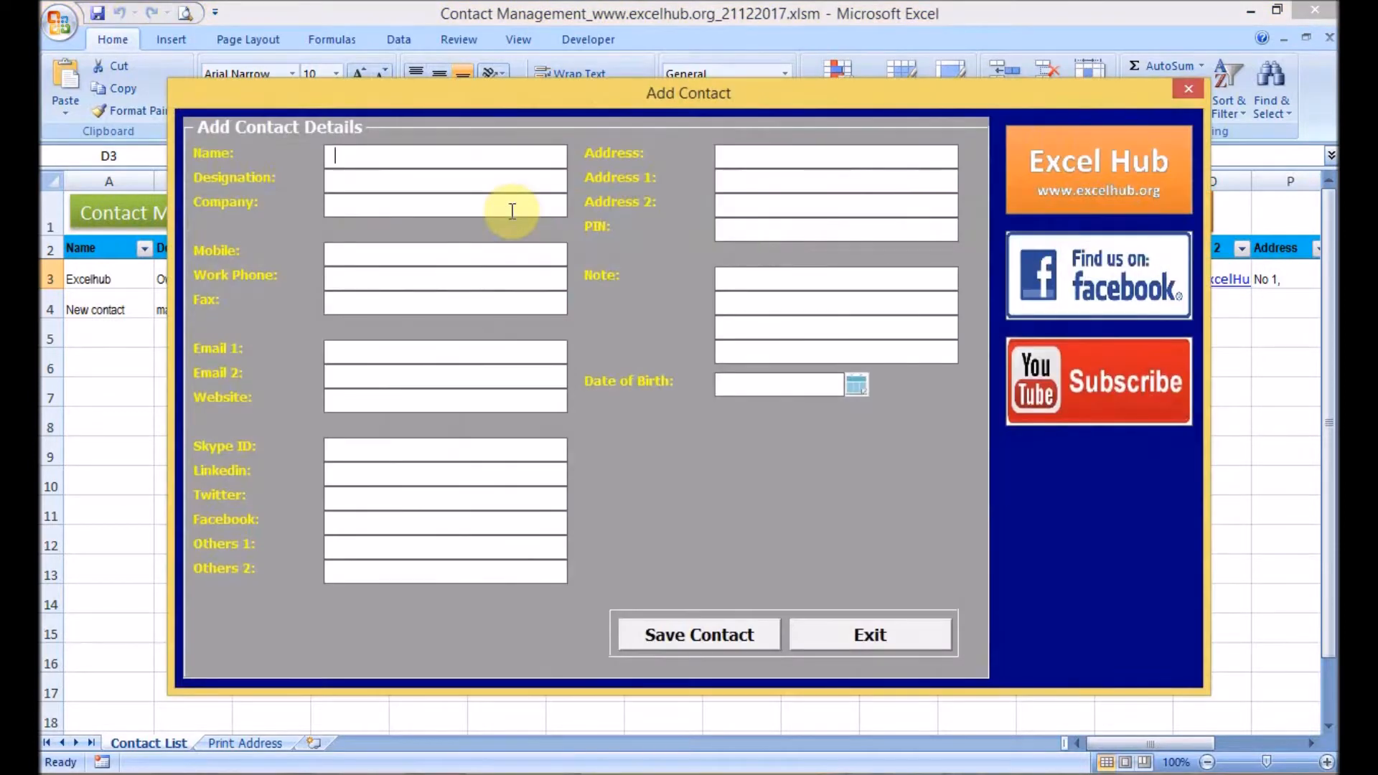
mouse_move(769, 404)
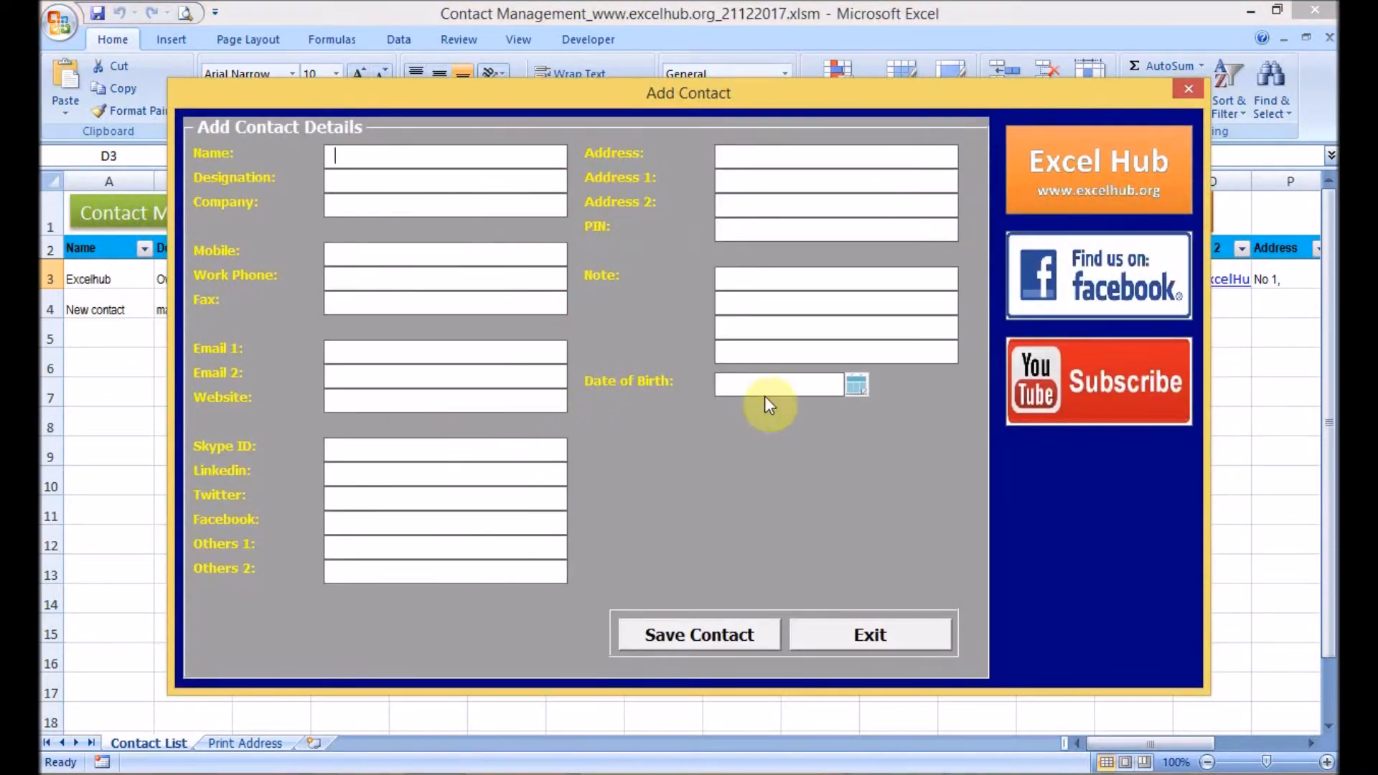
mouse_move(337, 182)
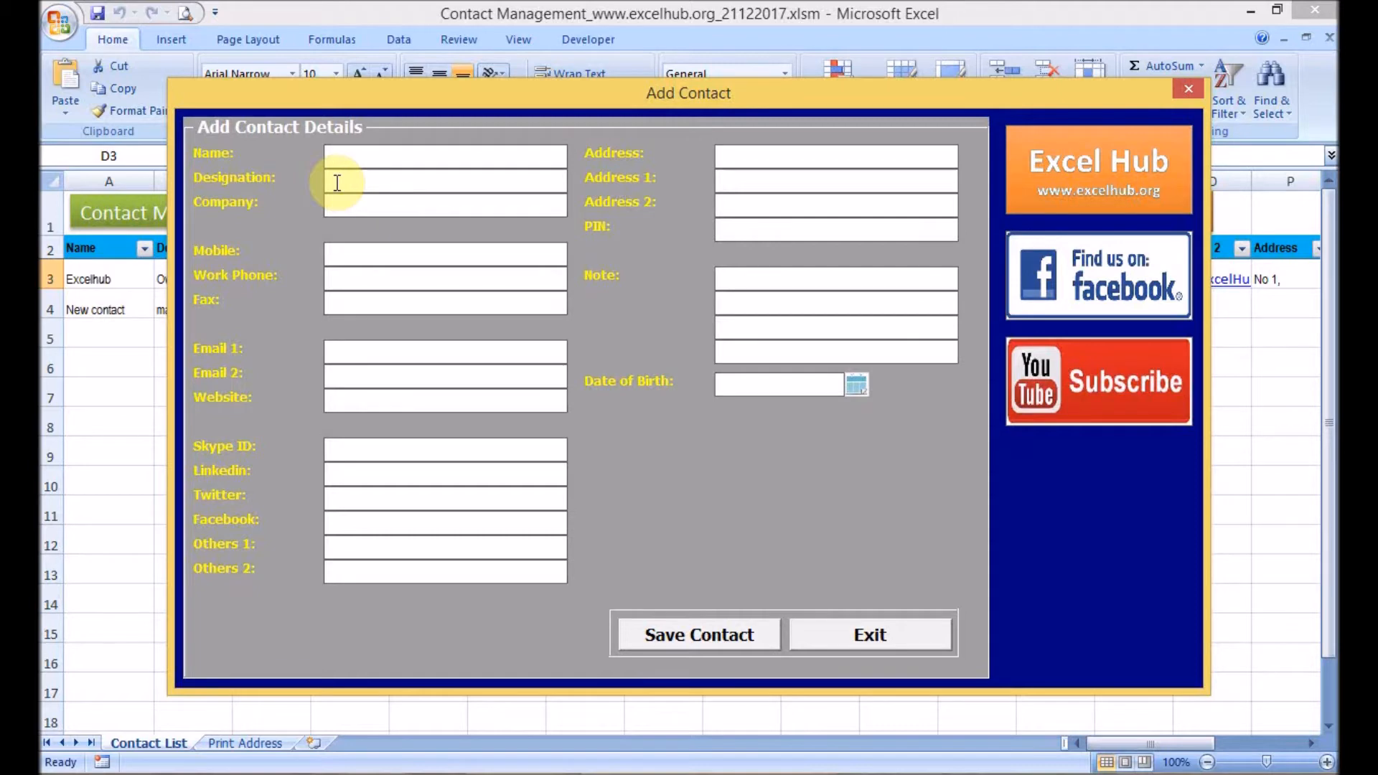
type("New")
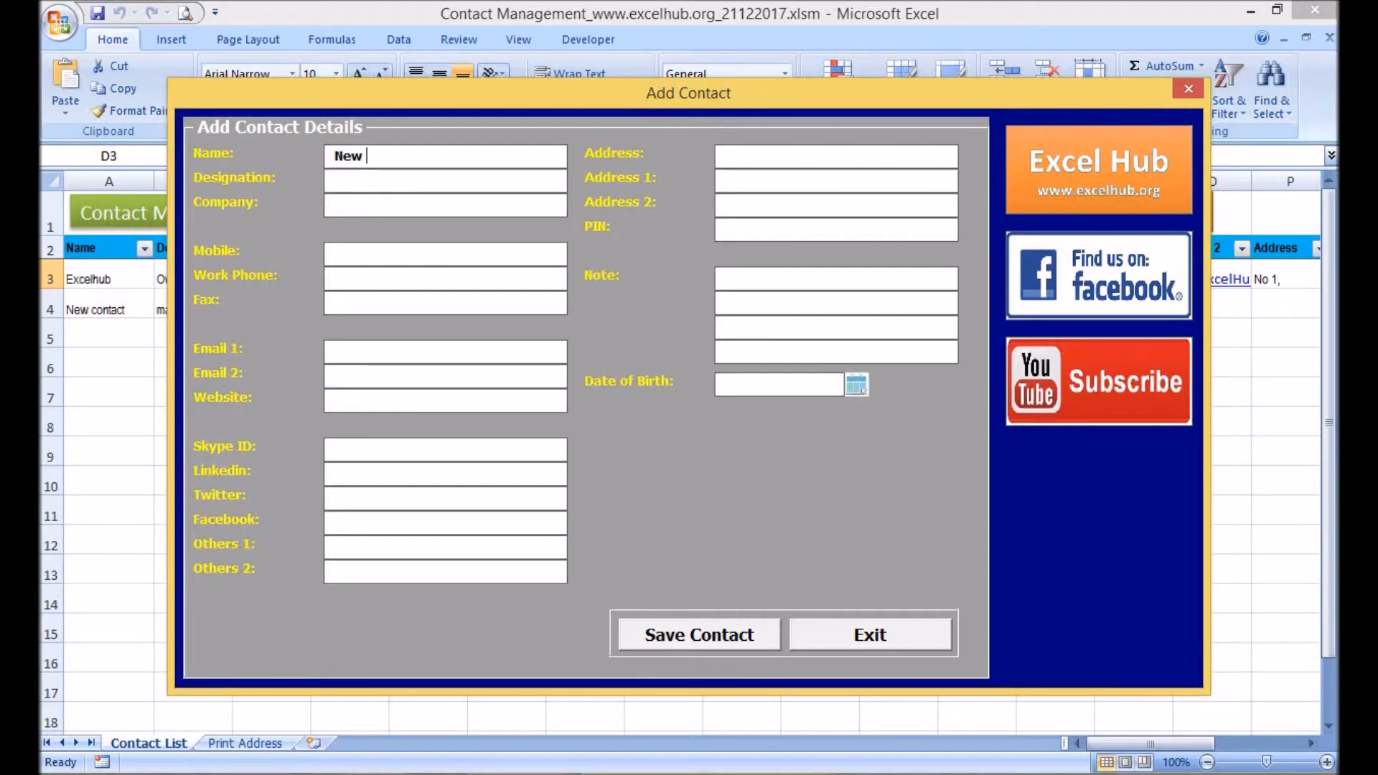
type("Name")
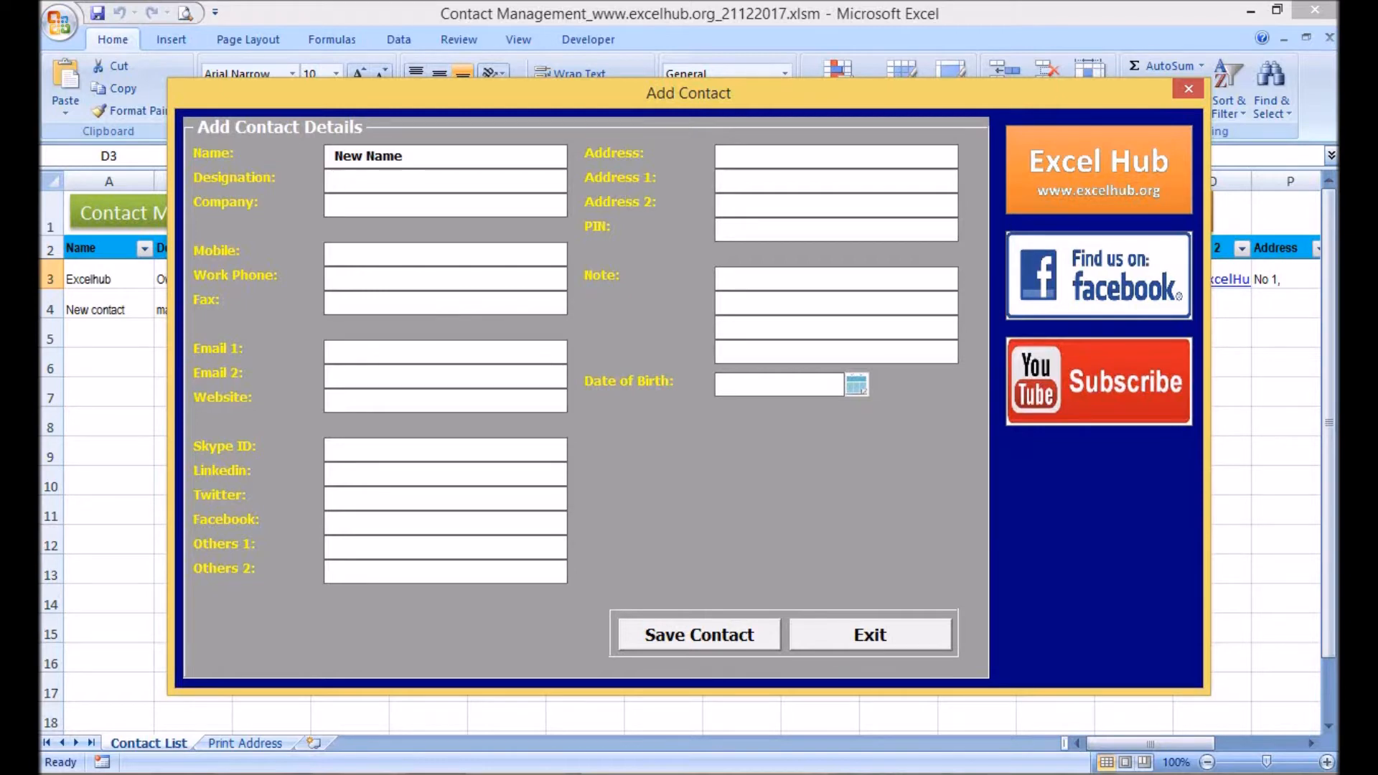
type("x")
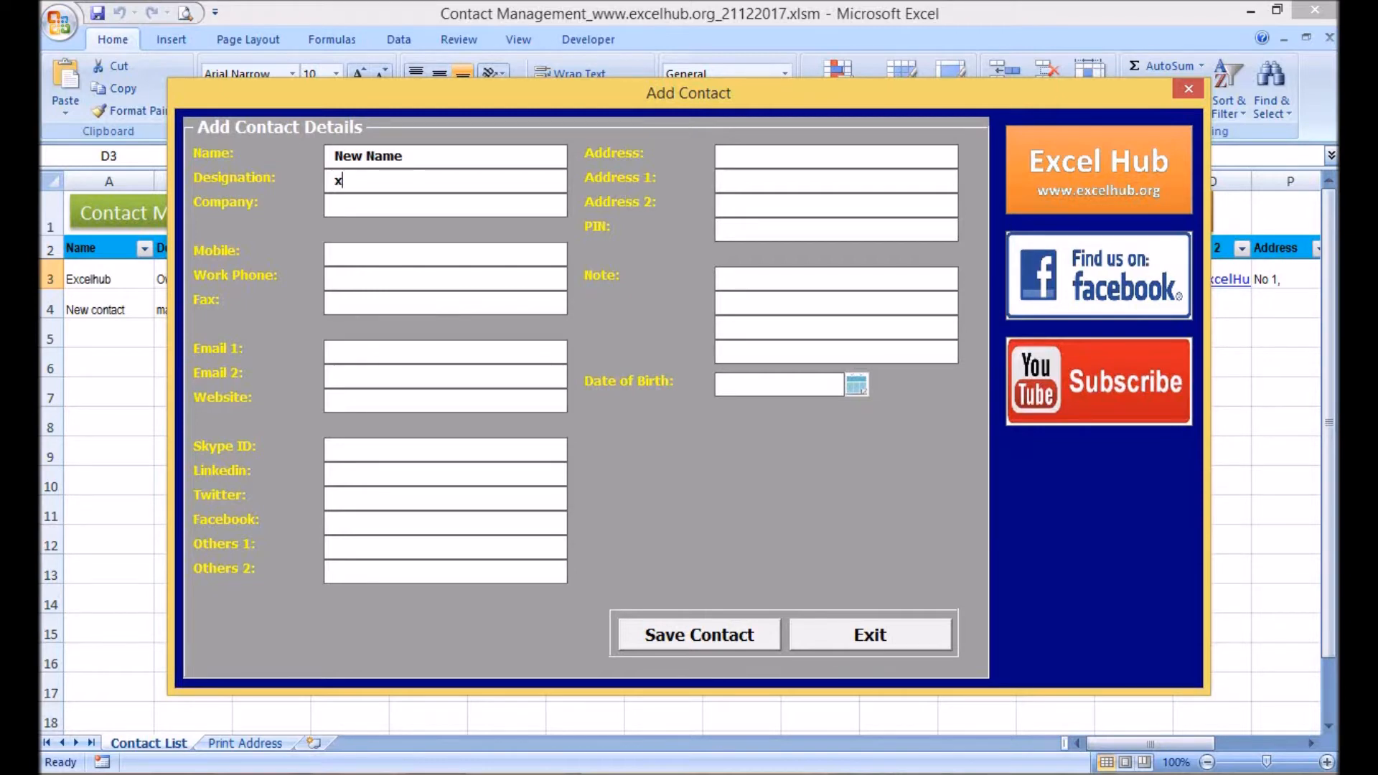
type("yx")
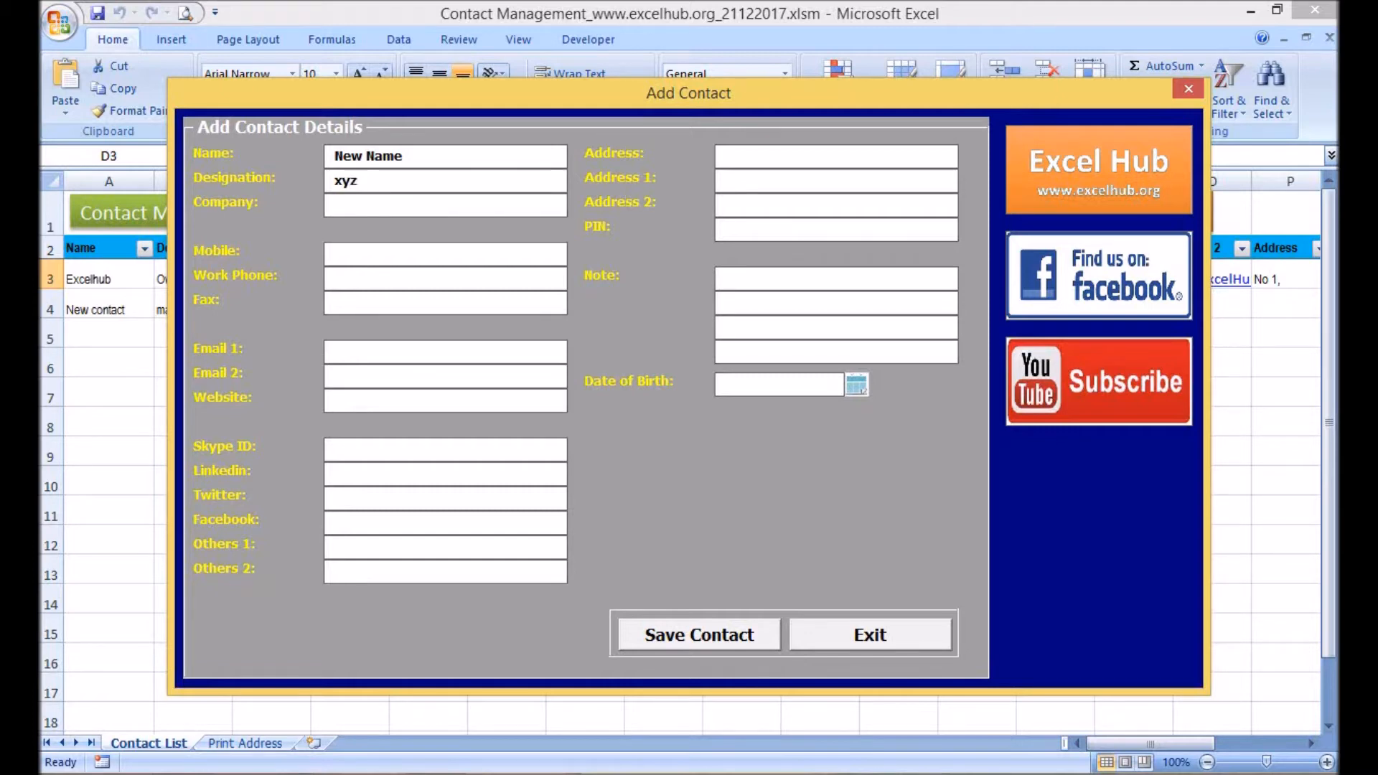
type("co")
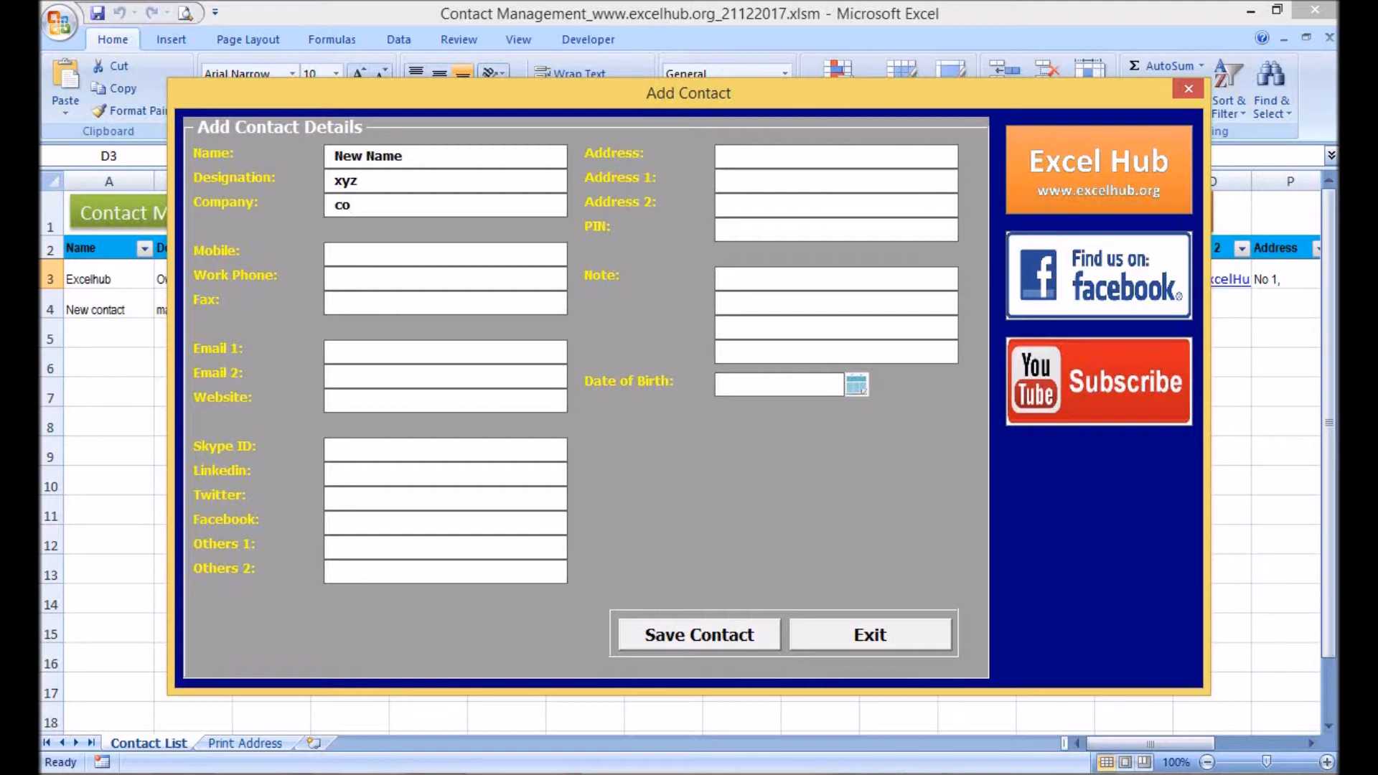
type("...")
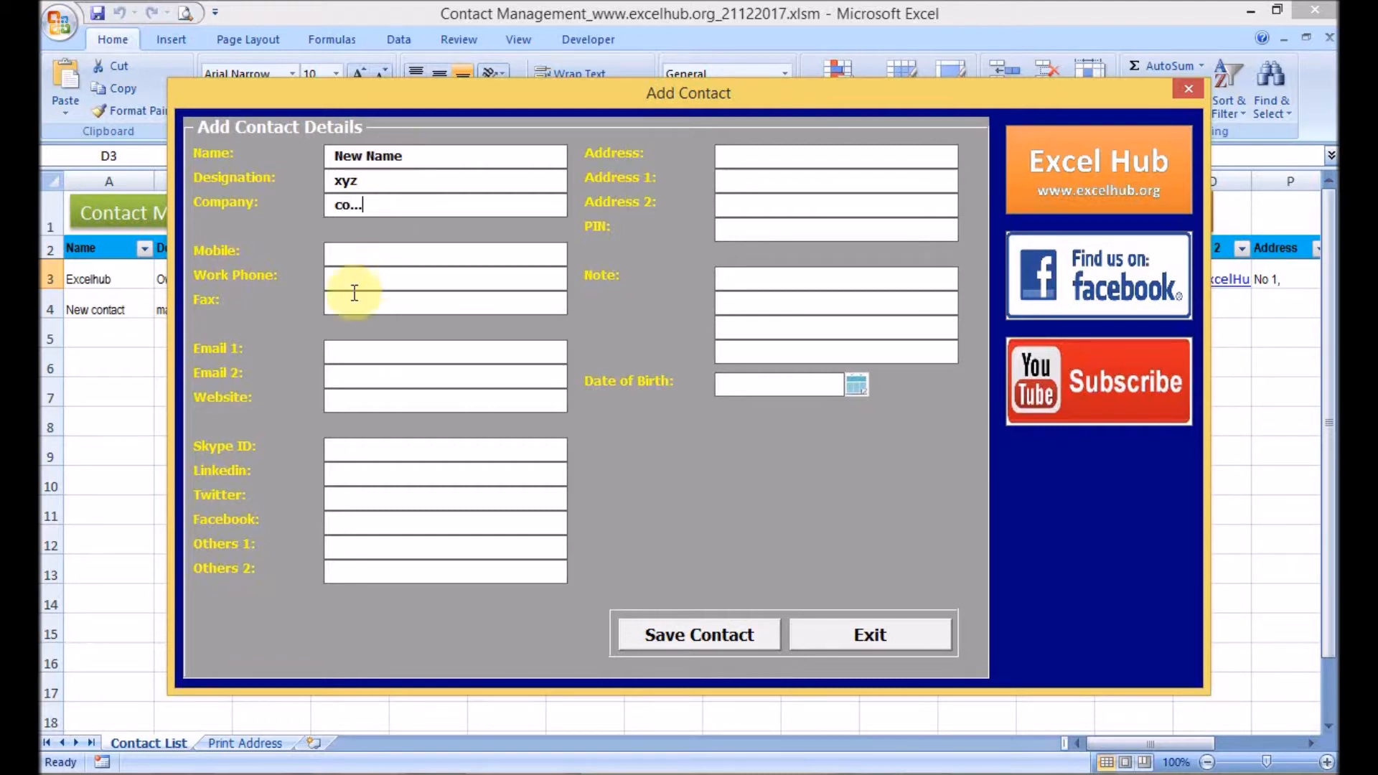
type("12345")
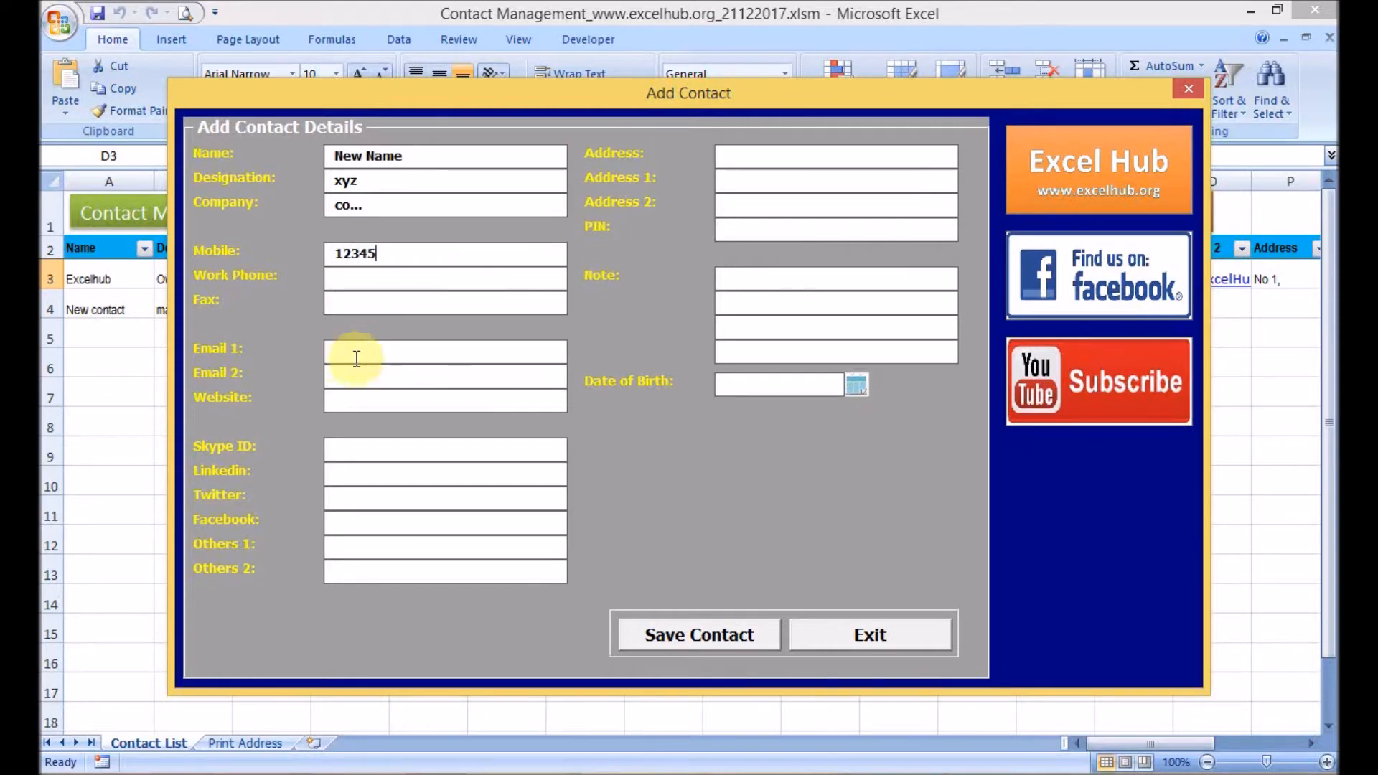
type("test@")
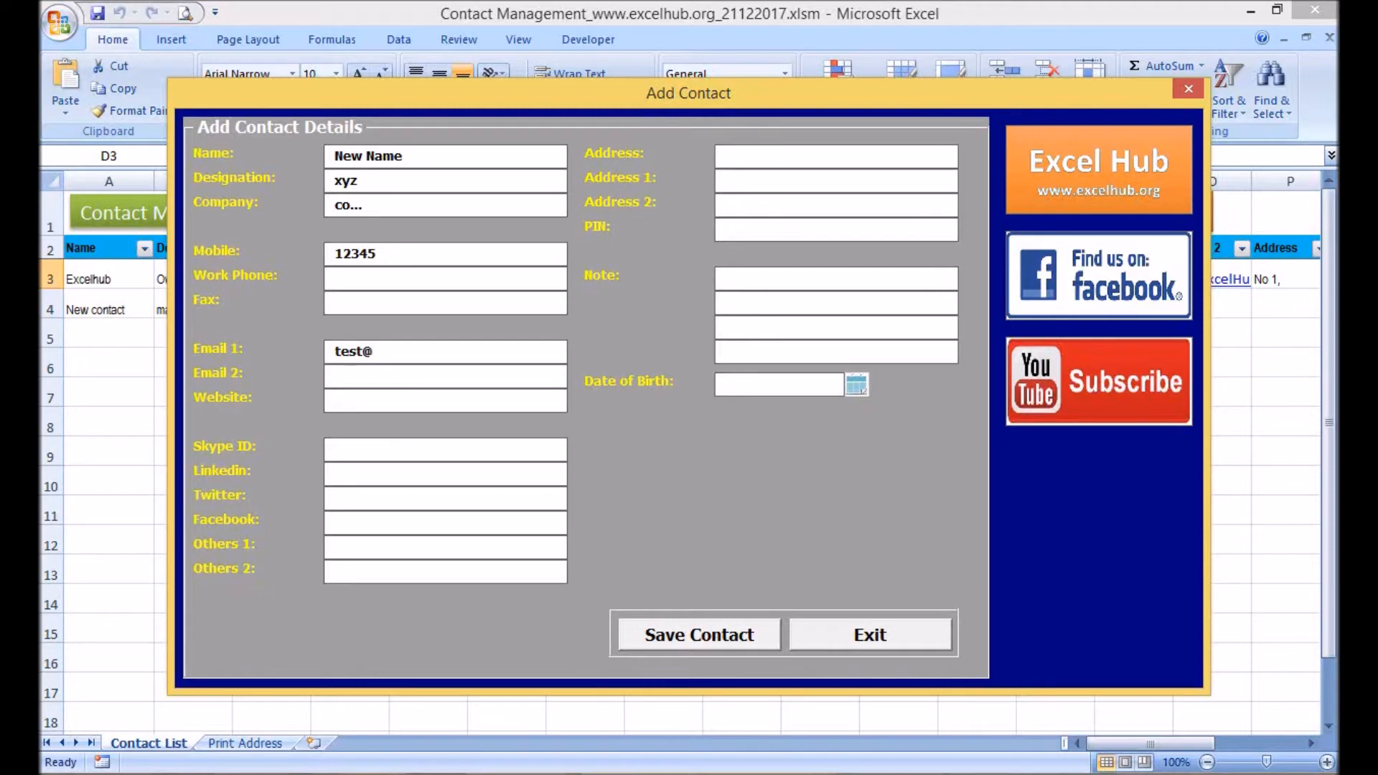
type("test")
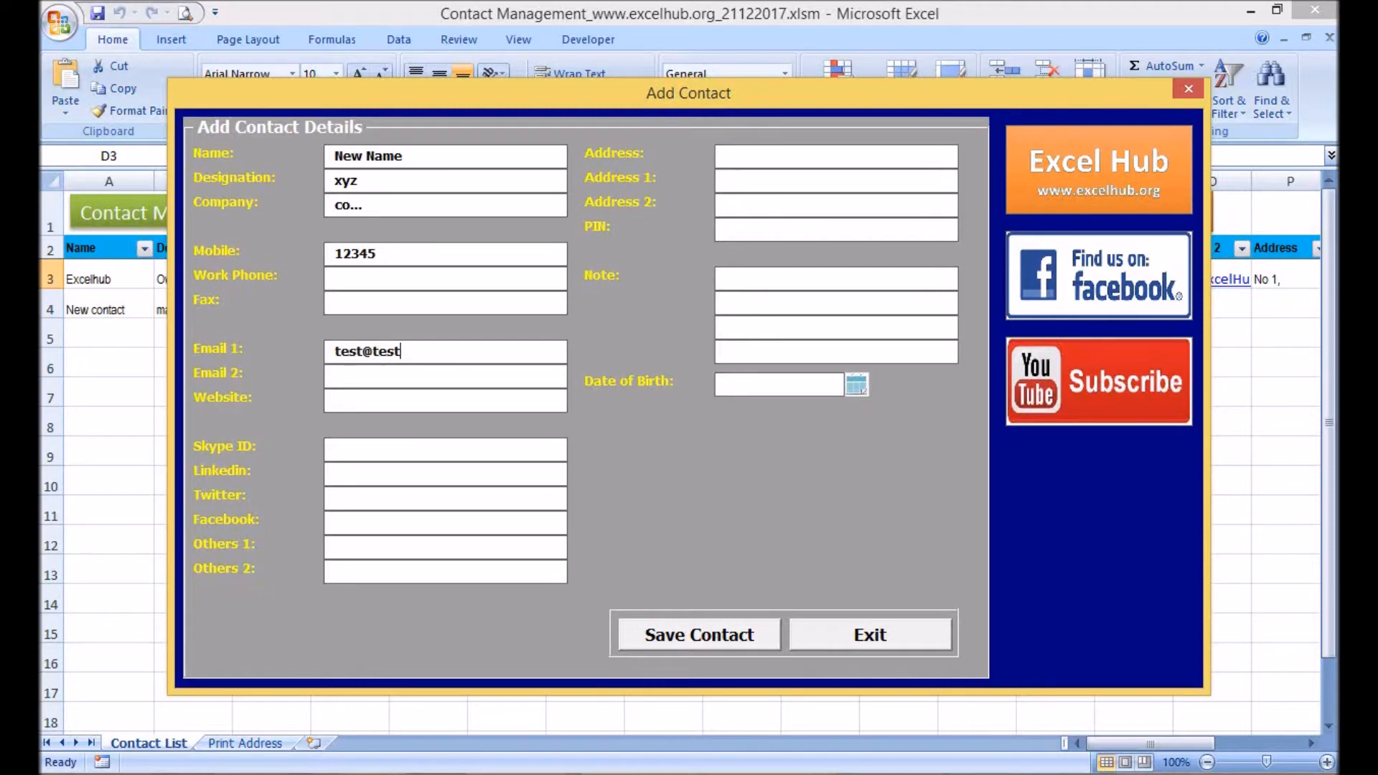
type(".com")
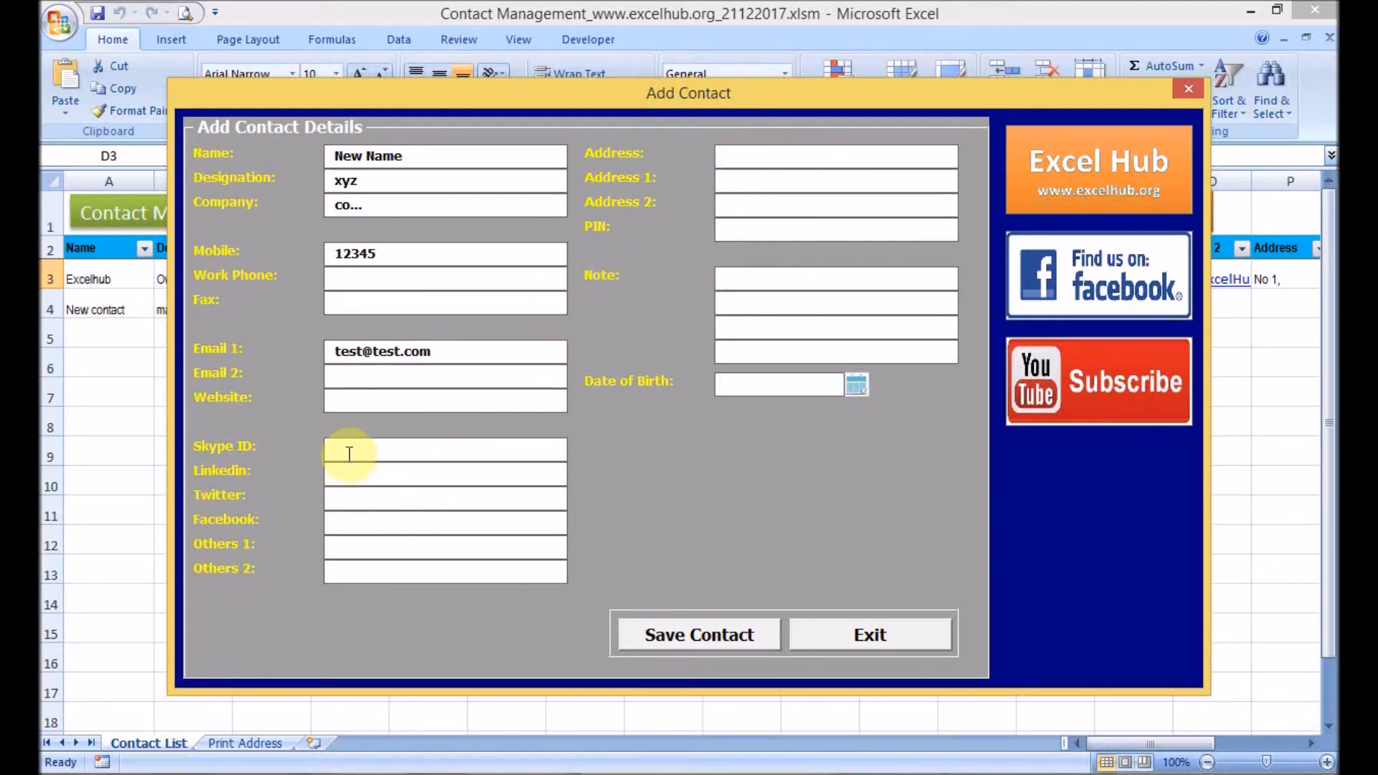
Pick 06-Jan-2007 as the date of birth from the calendar
left_click(445, 448)
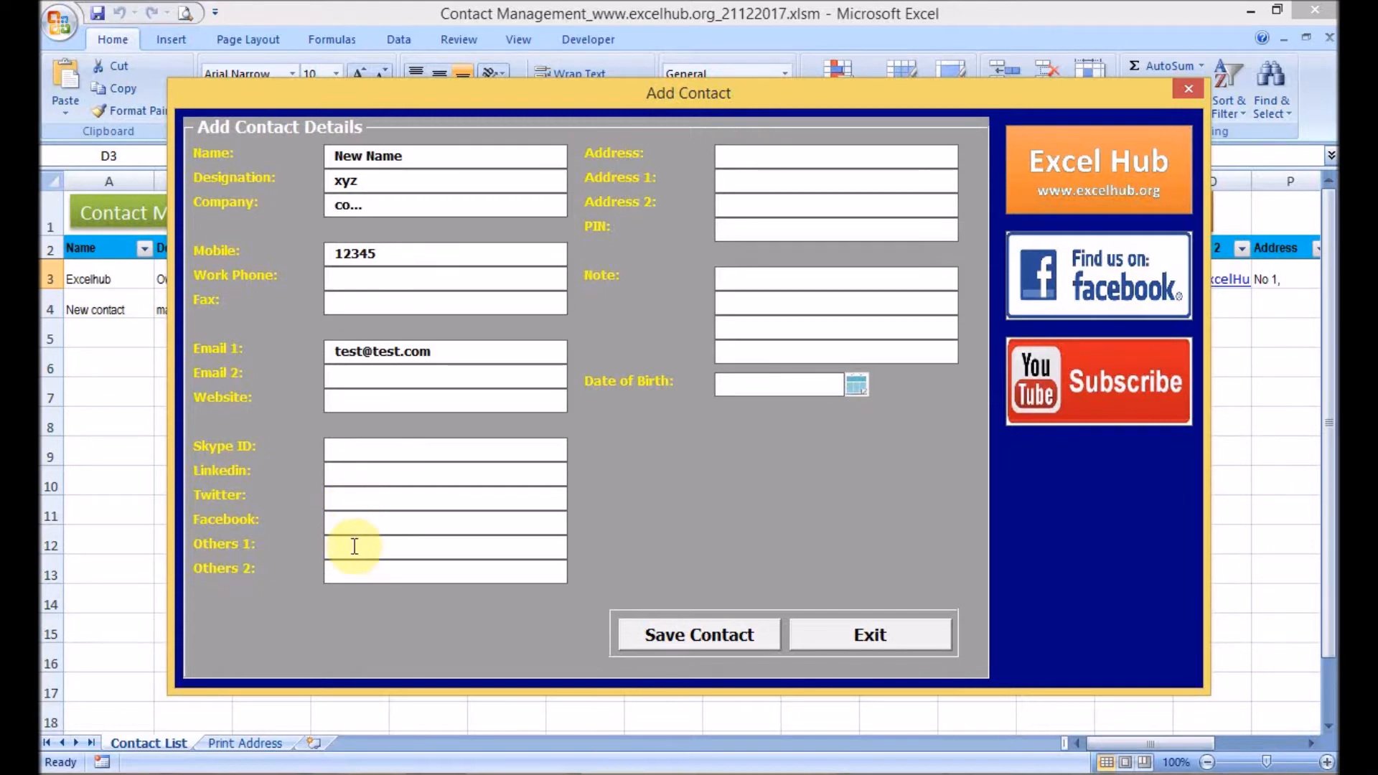
mouse_move(326, 571)
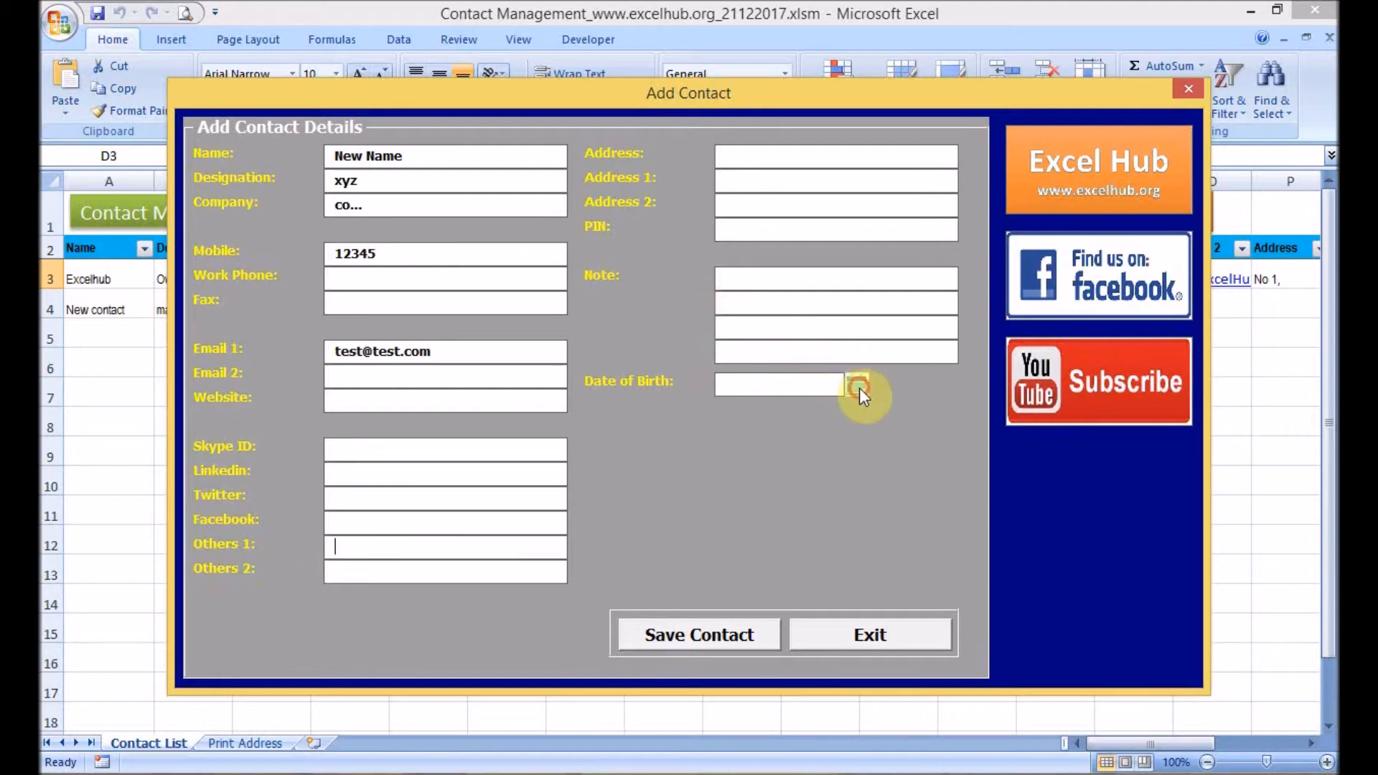
left_click(857, 387)
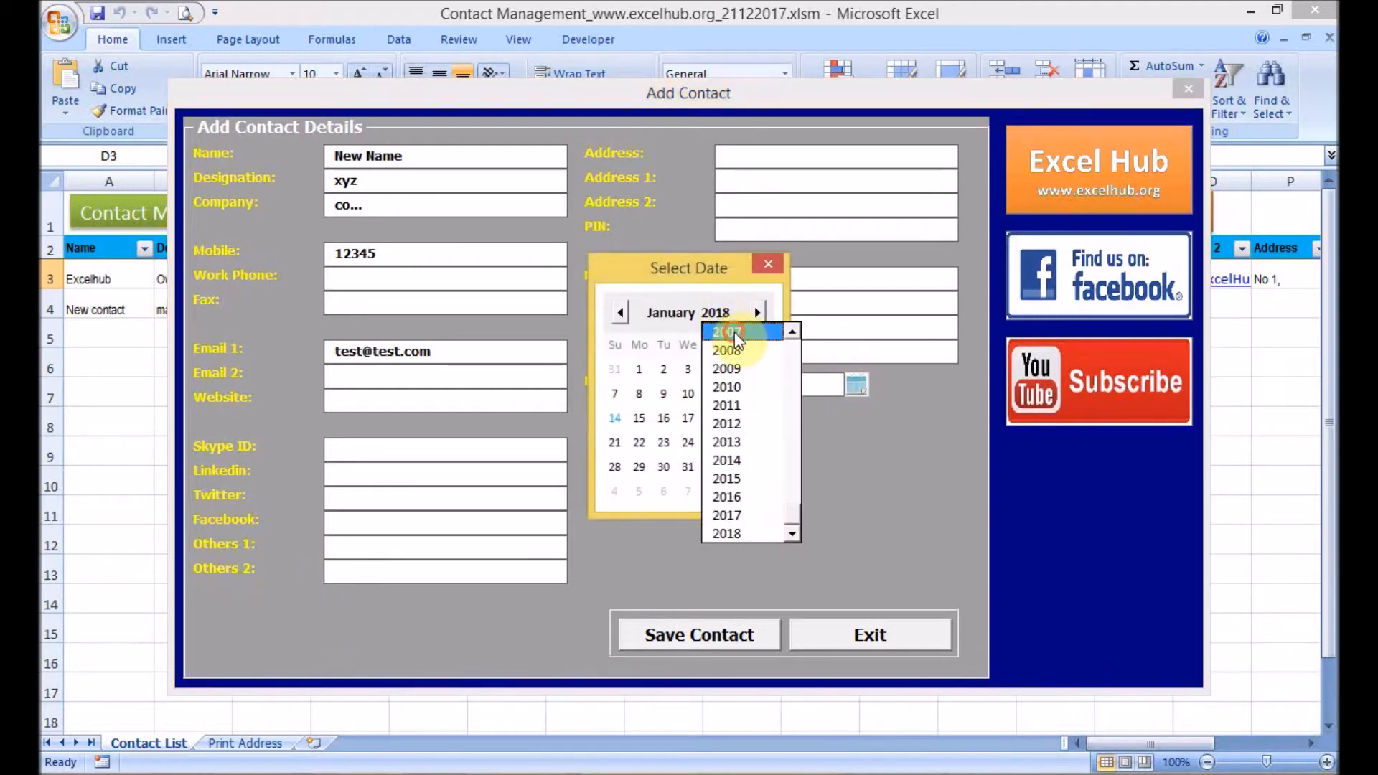
left_click(726, 331)
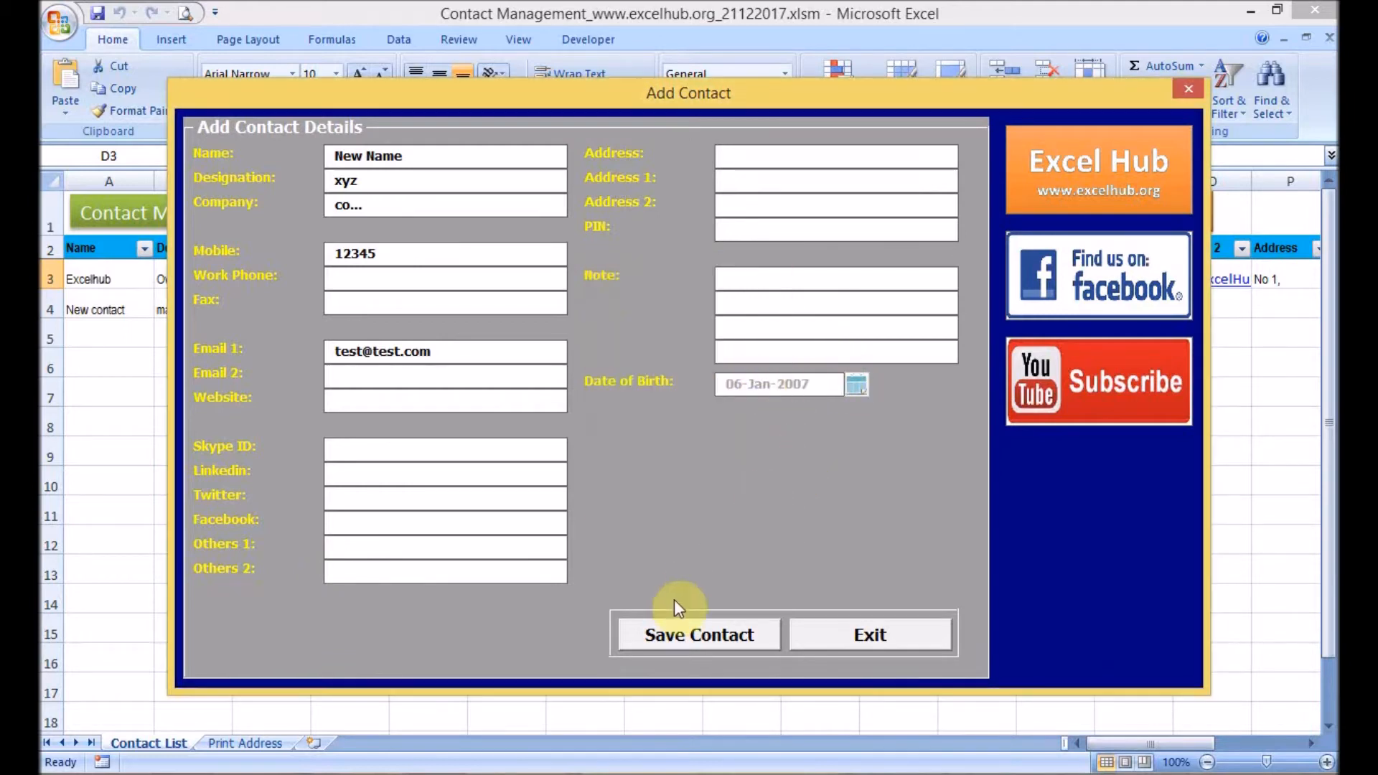
left_click(698, 635)
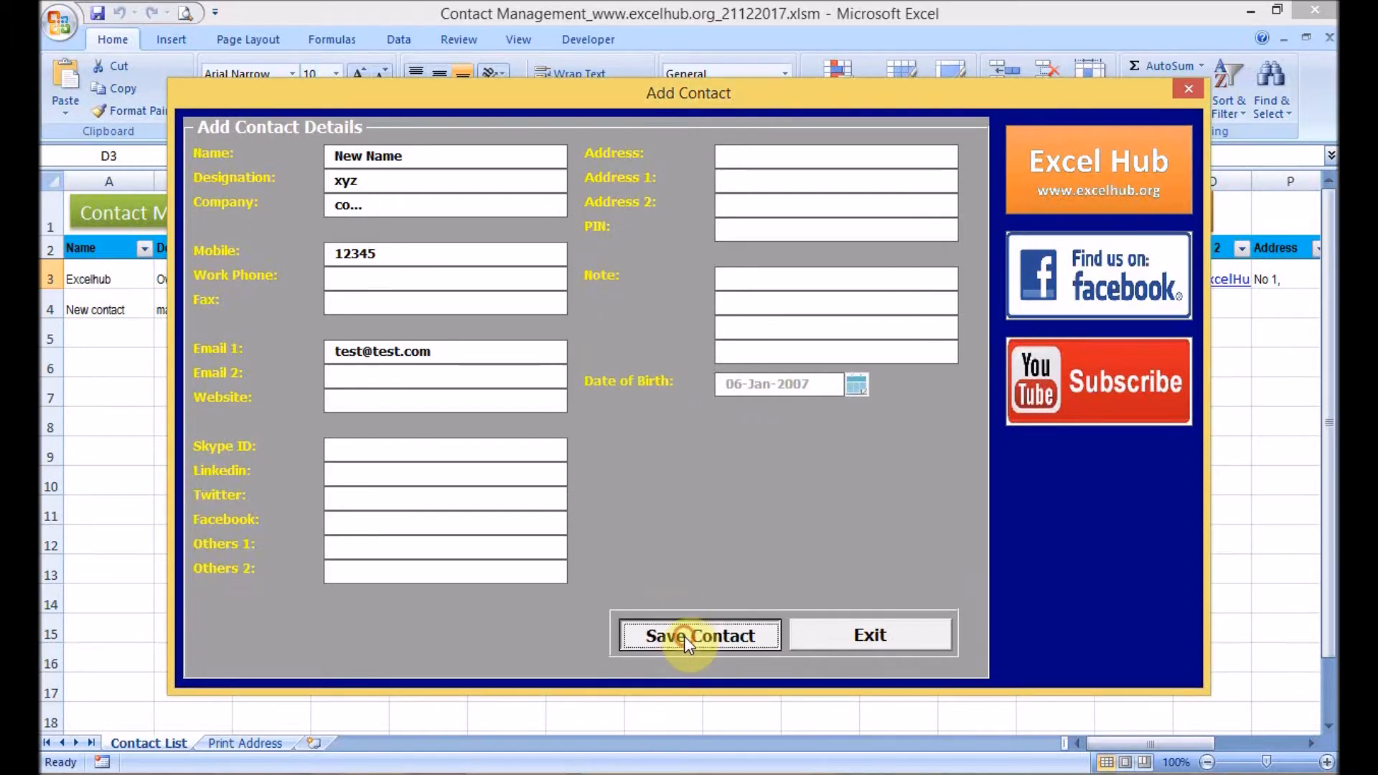
left_click(699, 634)
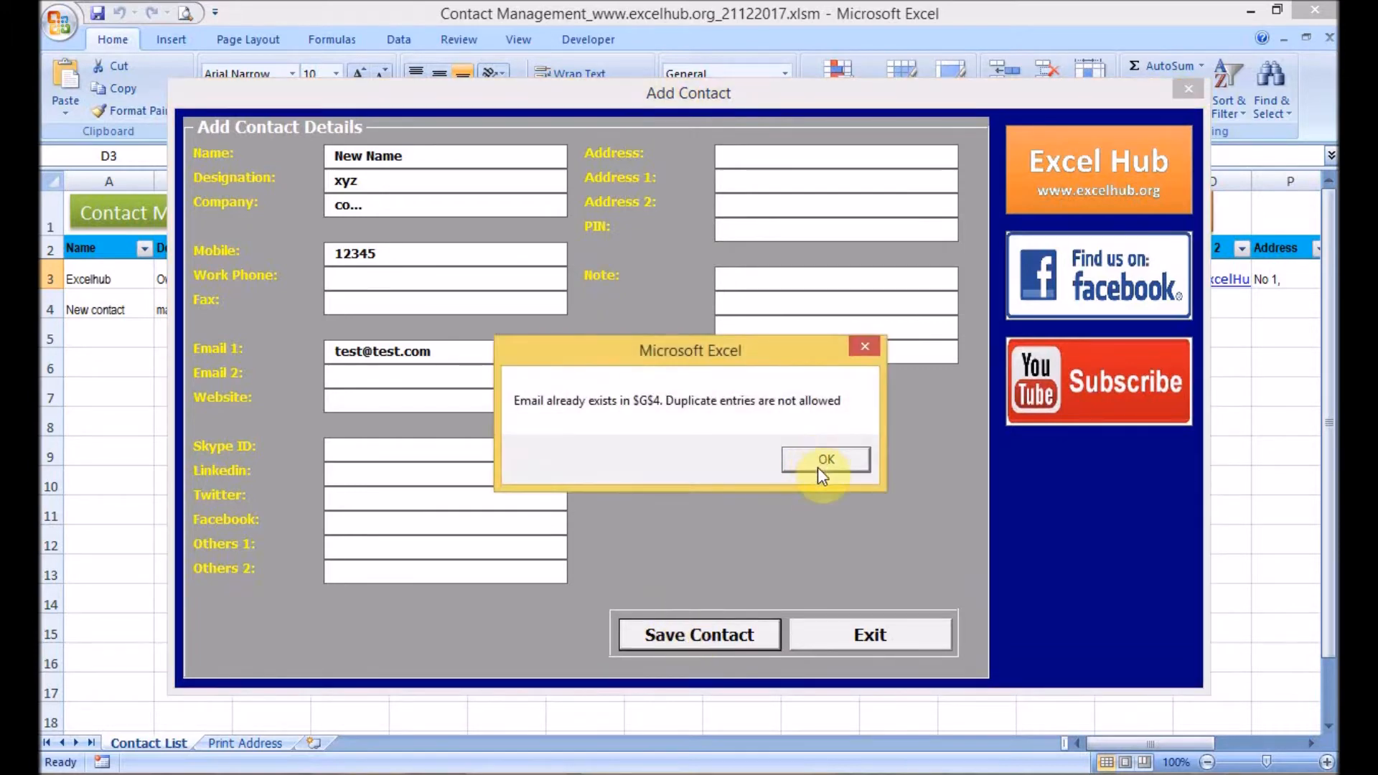
left_click(826, 459)
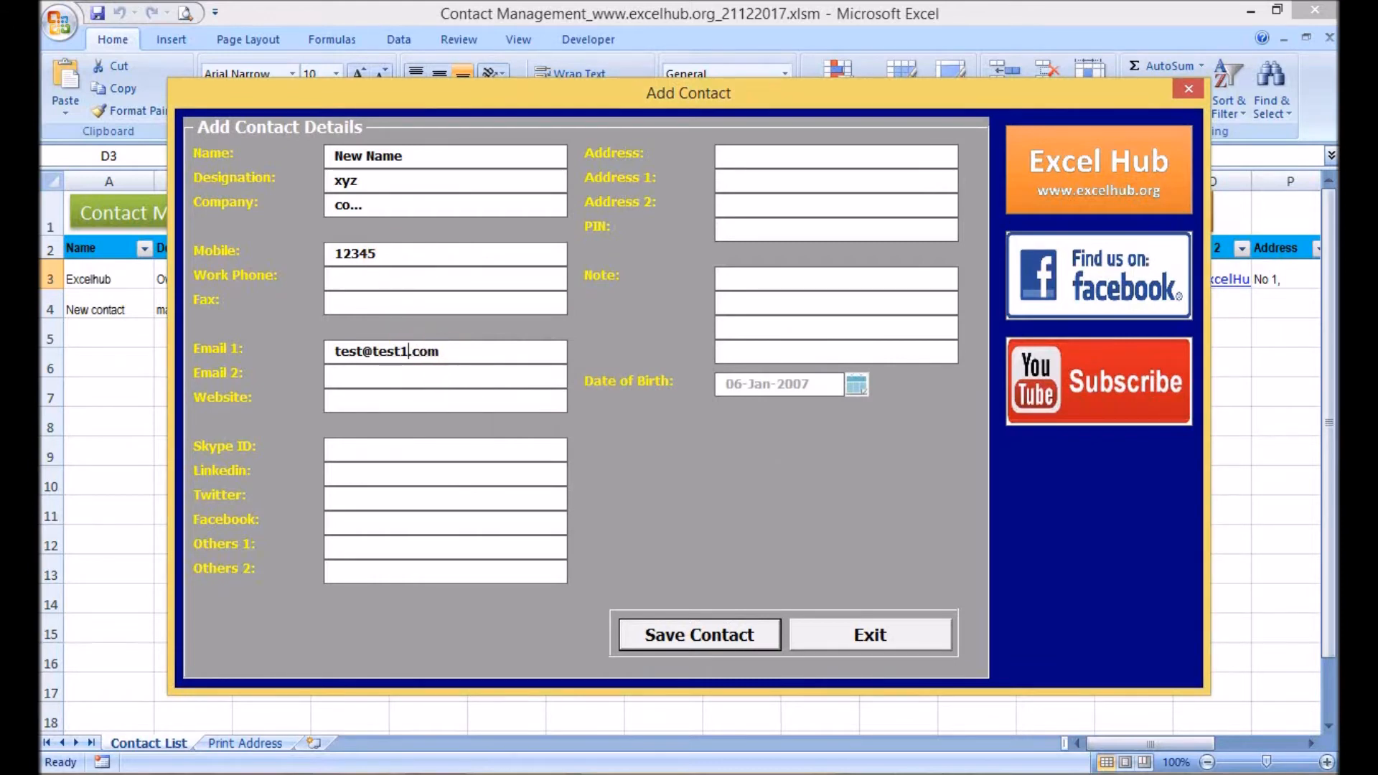
left_click(699, 635)
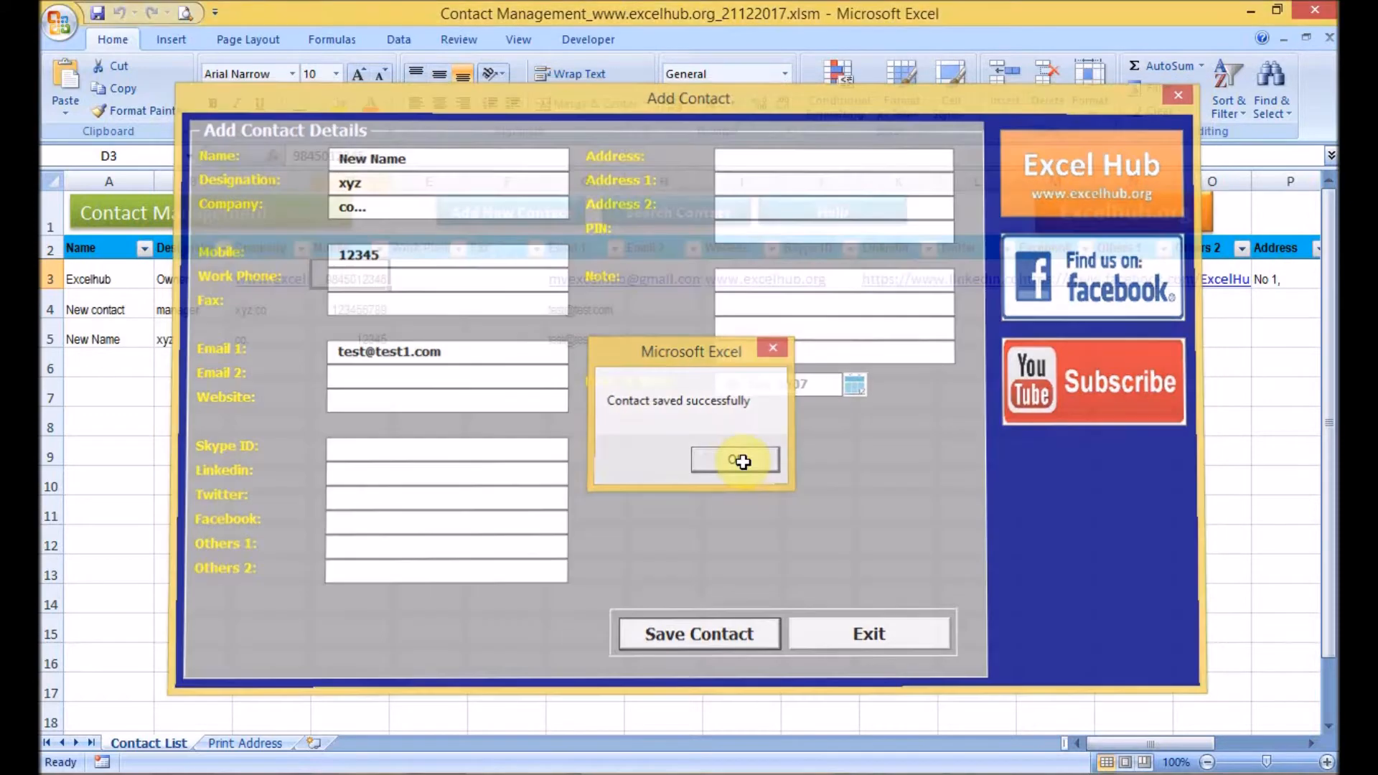
left_click(737, 461)
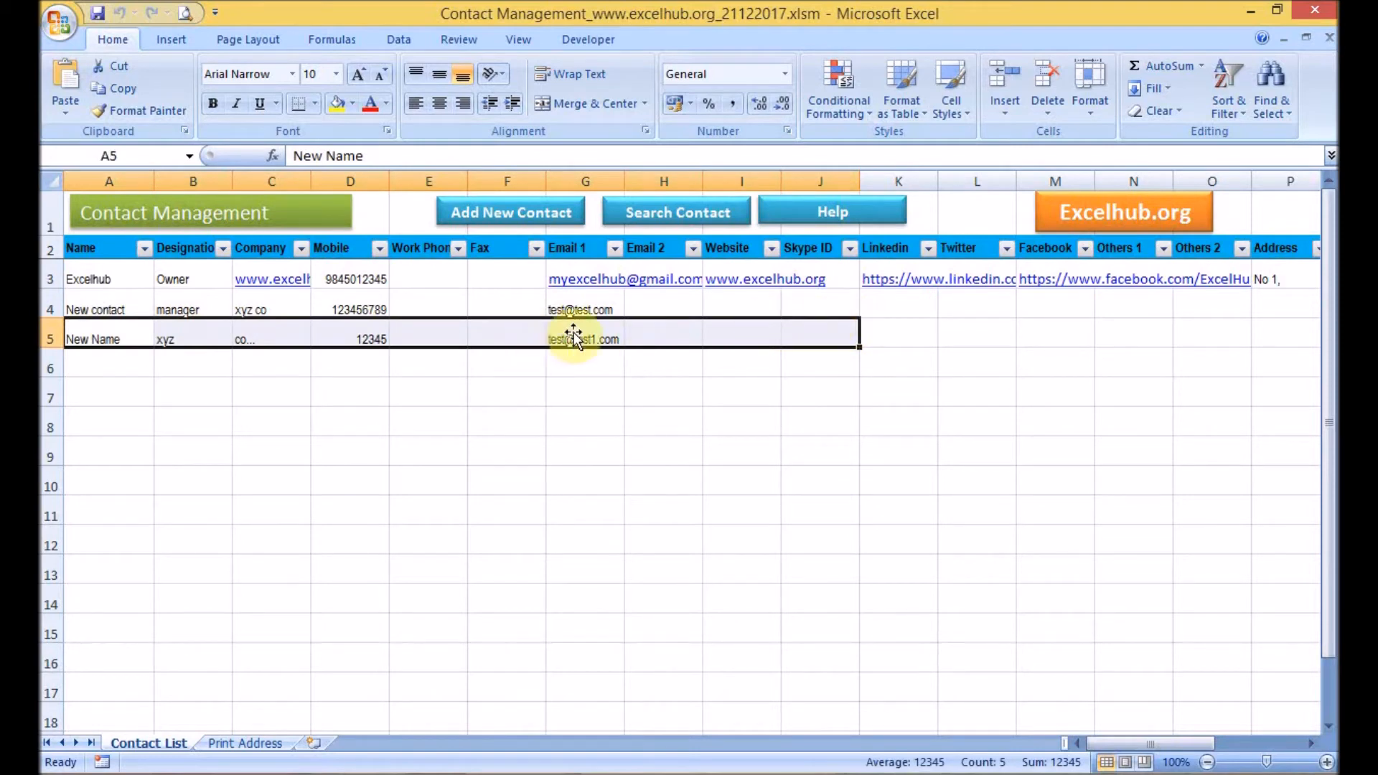
left_click(430, 392)
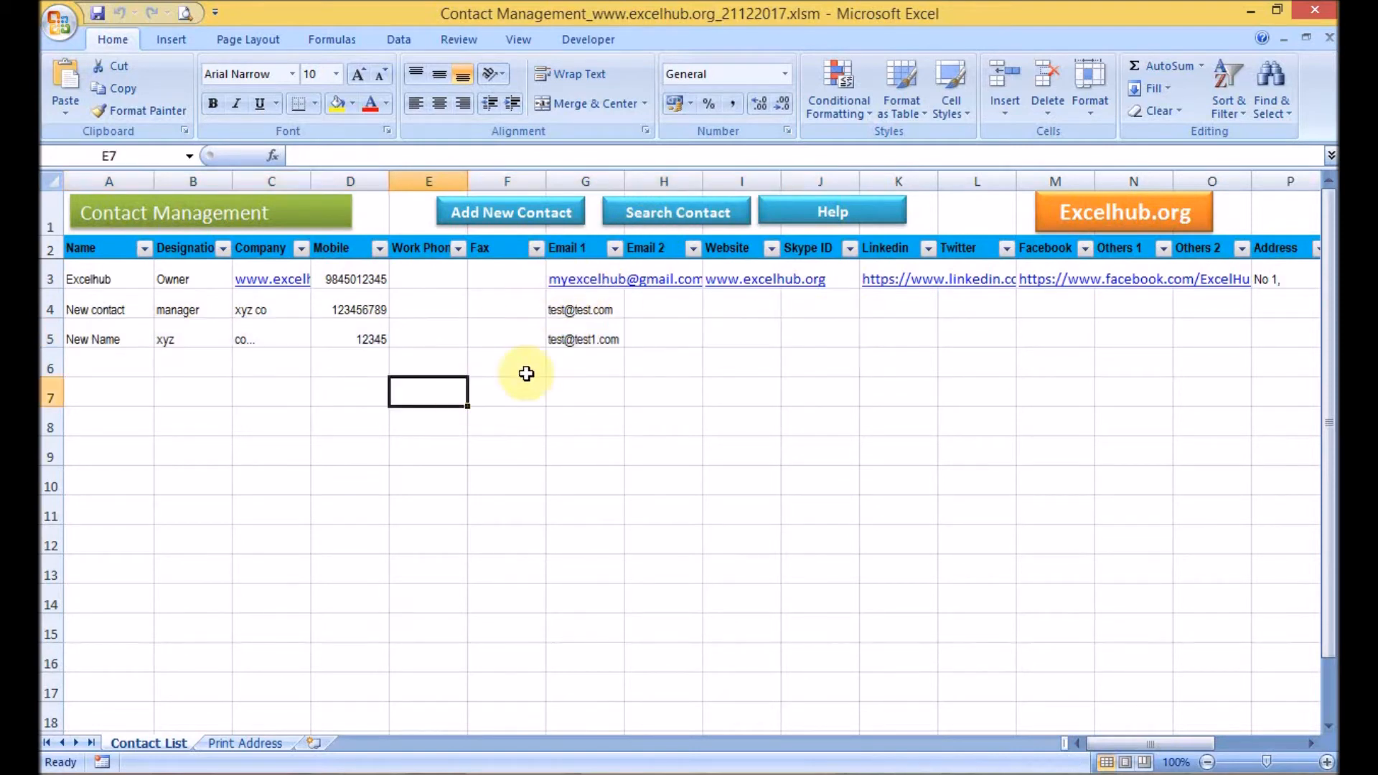
mouse_move(677, 216)
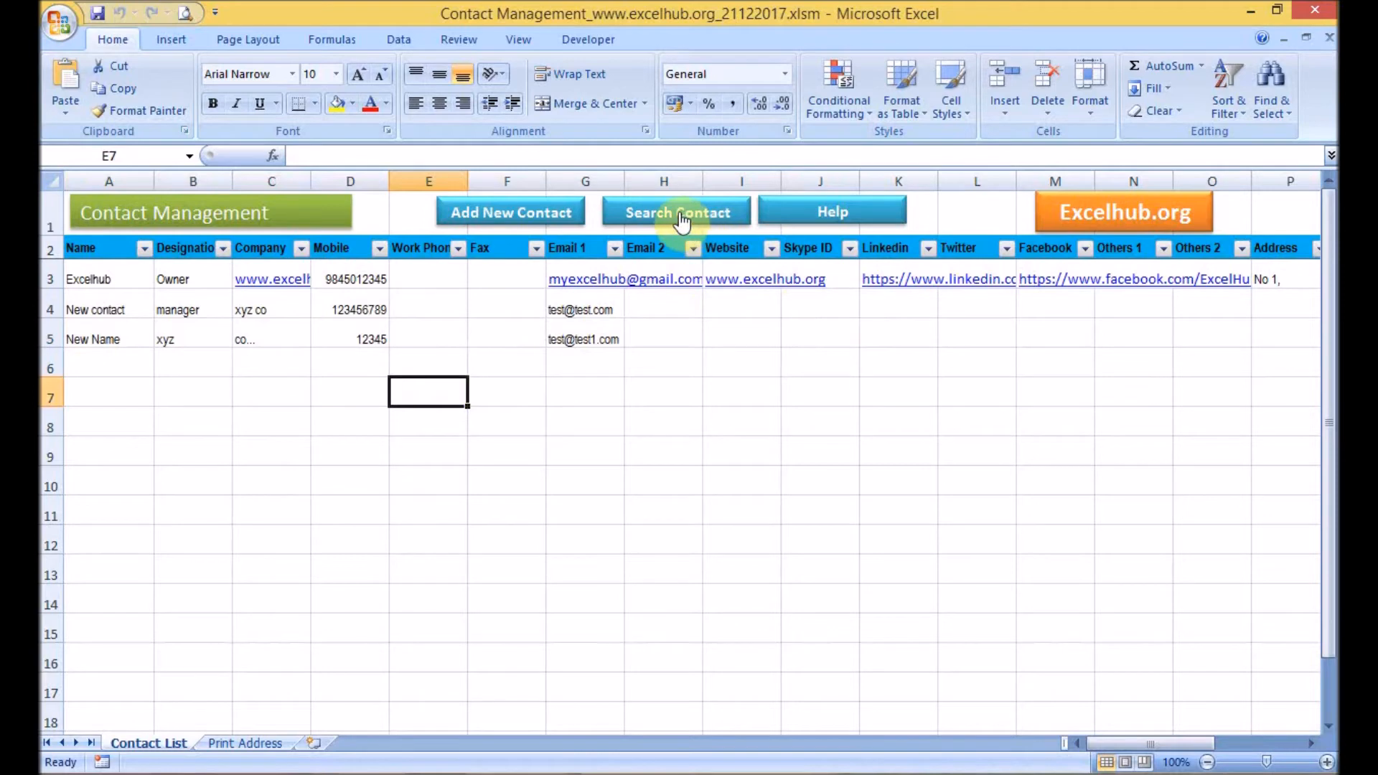
Search contacts for 'exce' and load the Excelhub result's details
left_click(676, 212)
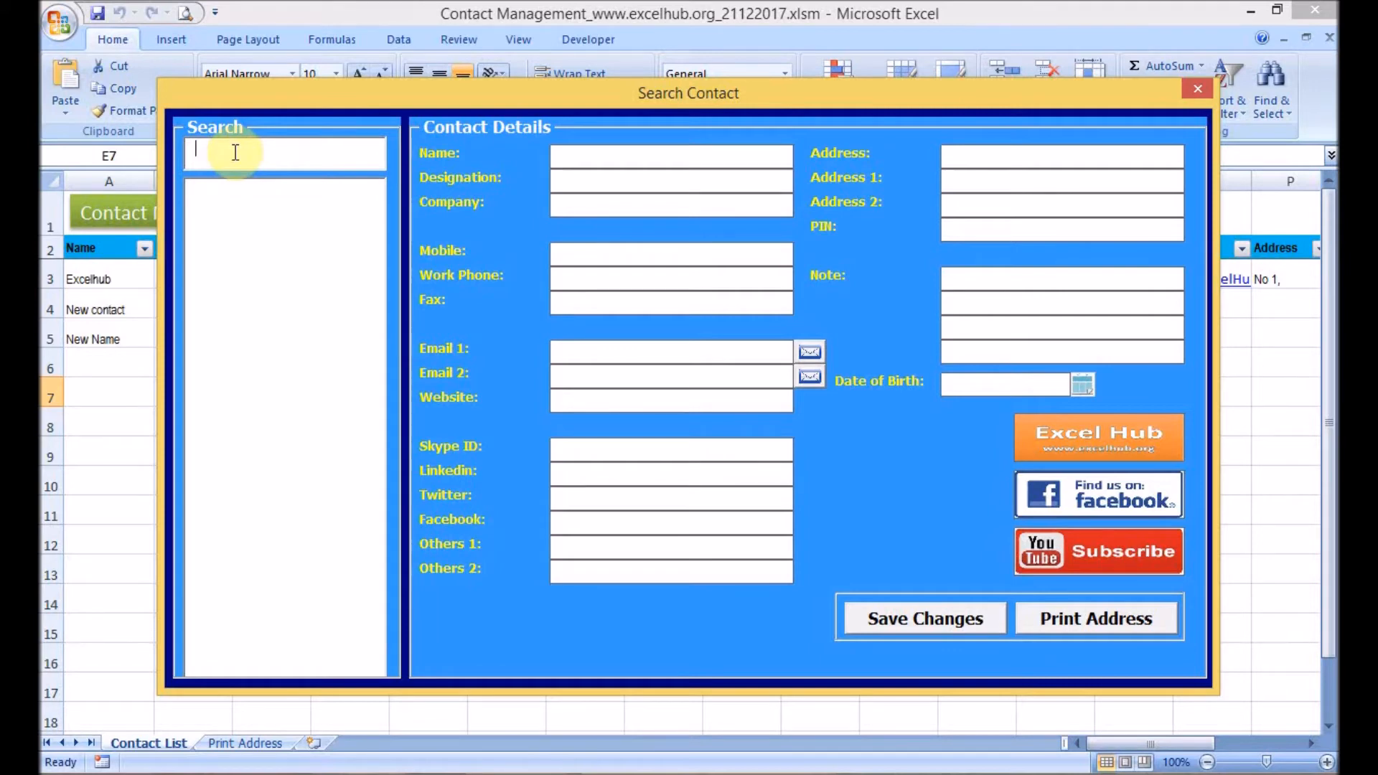
type("exce")
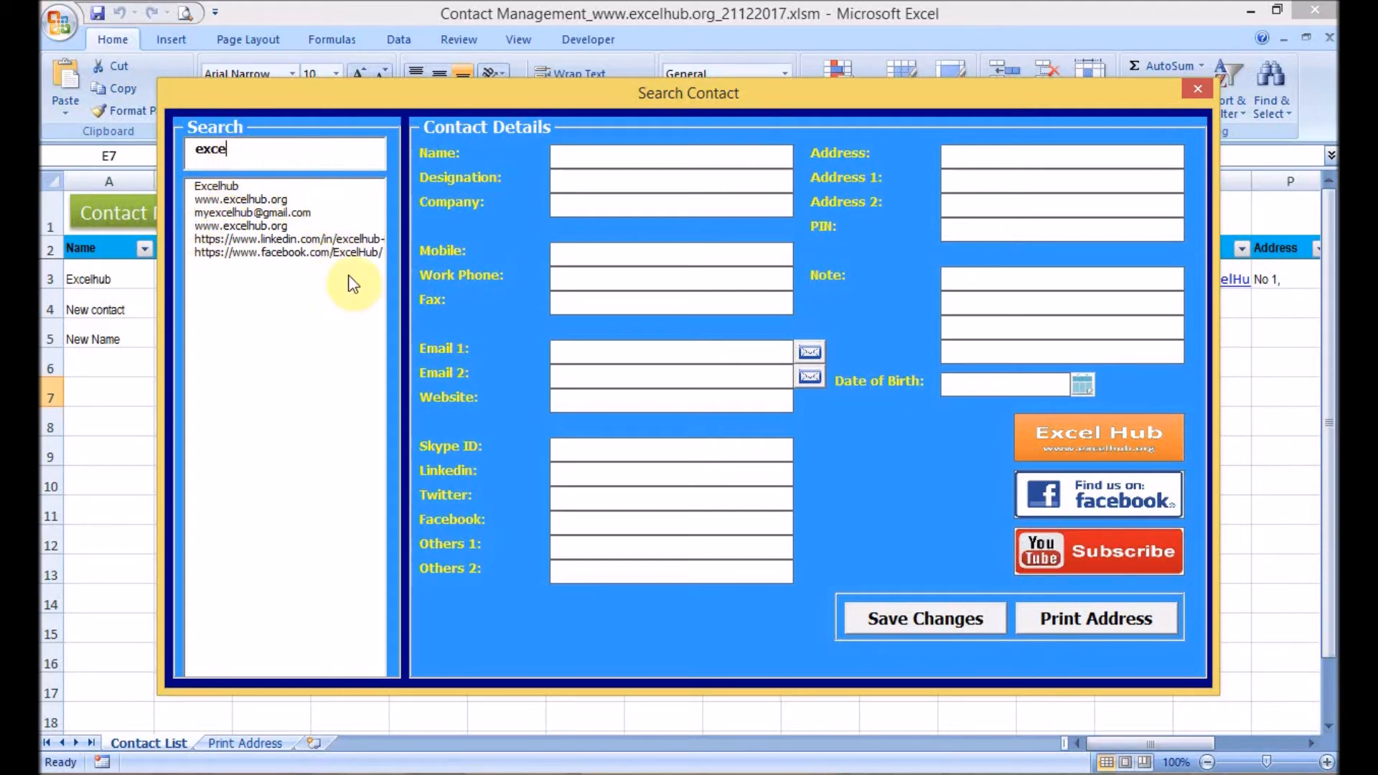
left_click(216, 186)
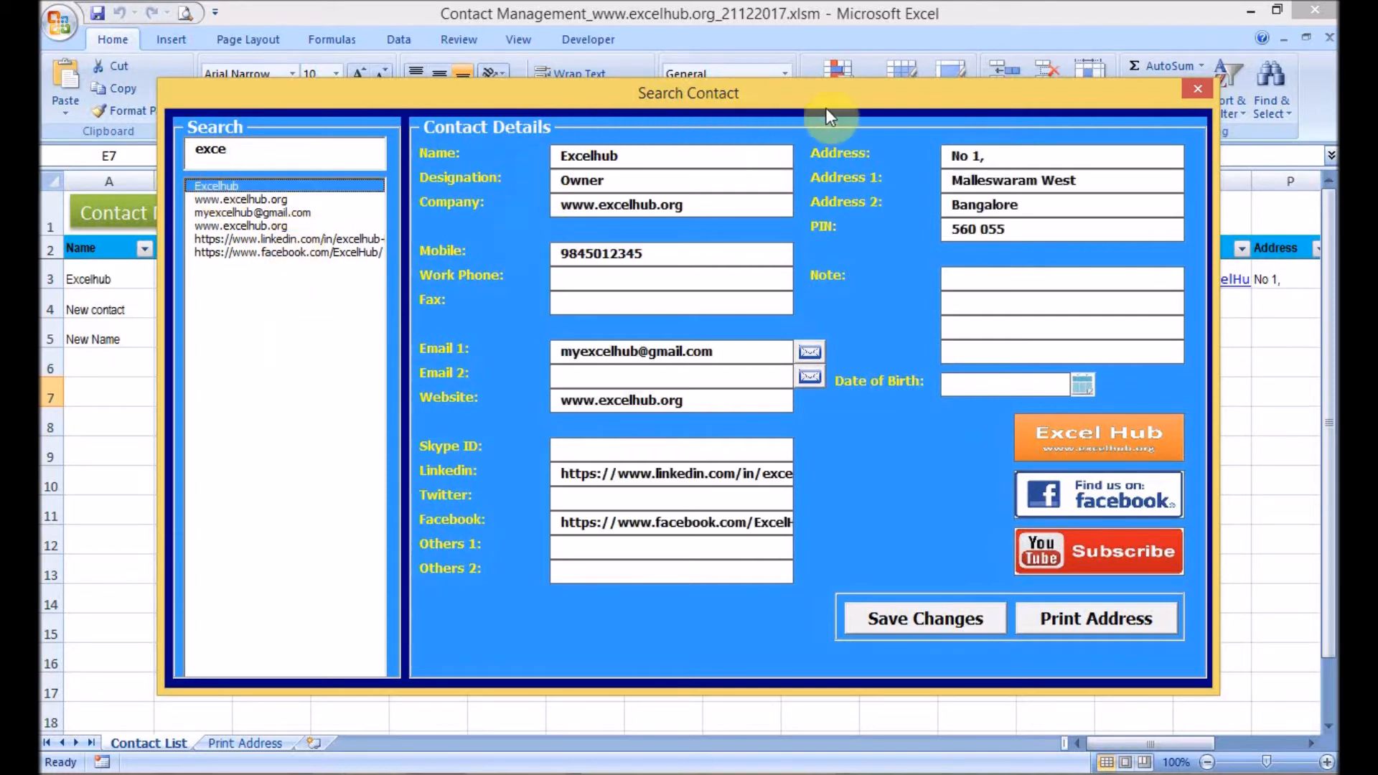
mouse_move(774, 141)
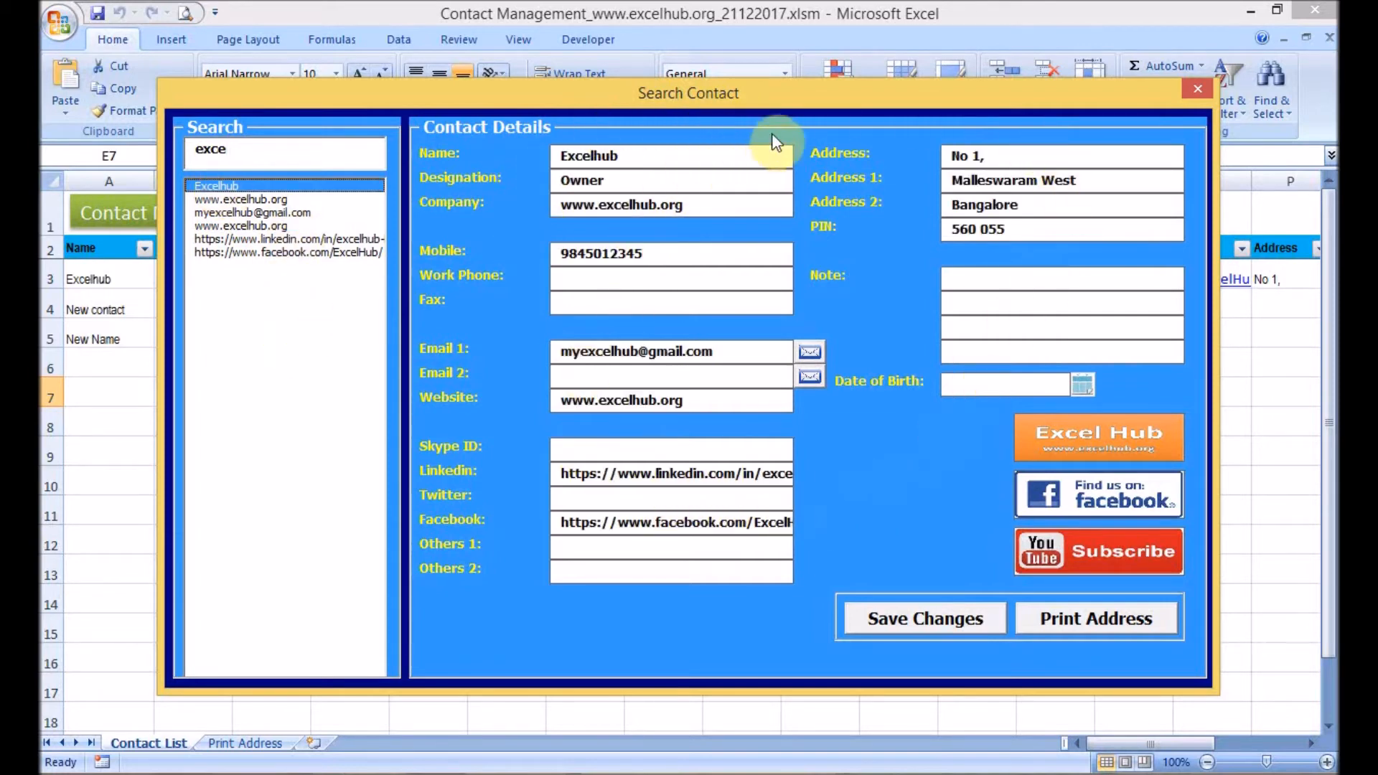
mouse_move(704, 163)
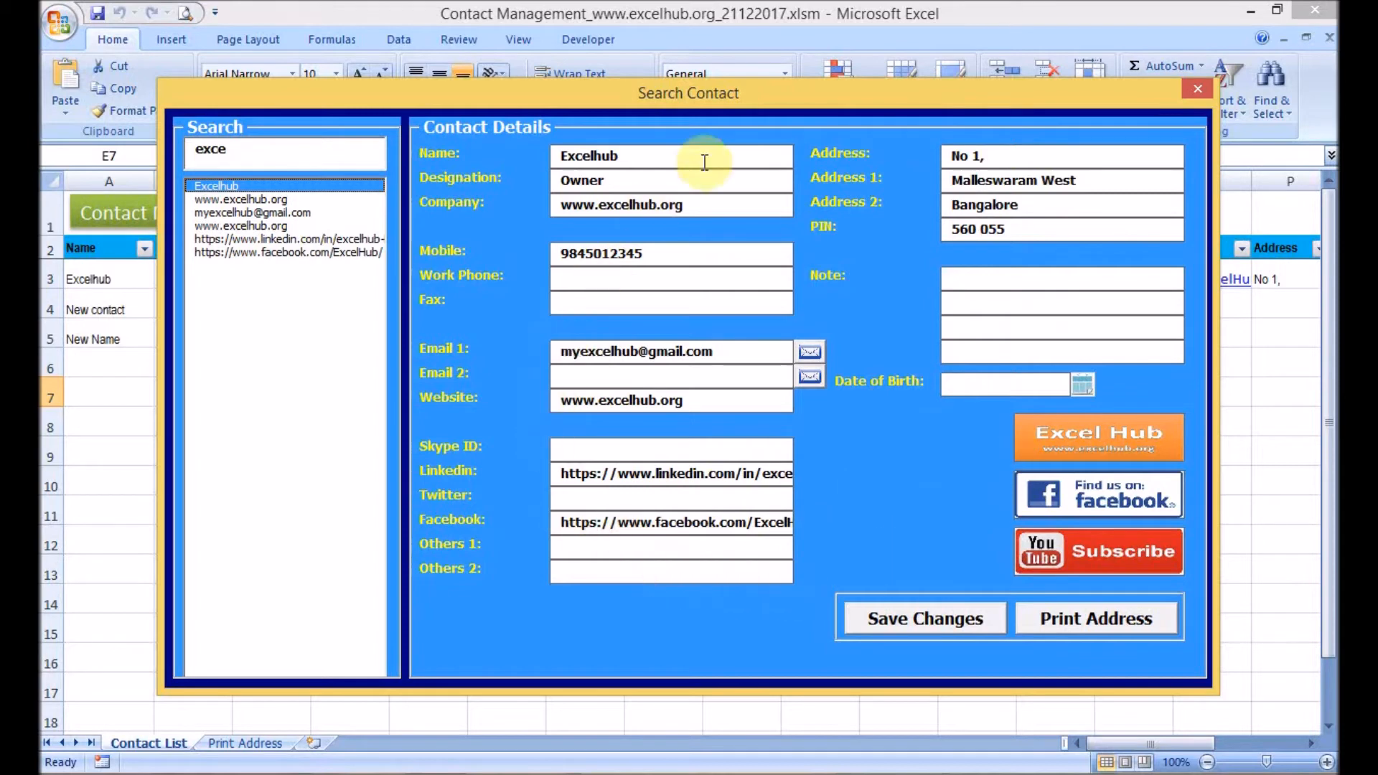
mouse_move(752, 345)
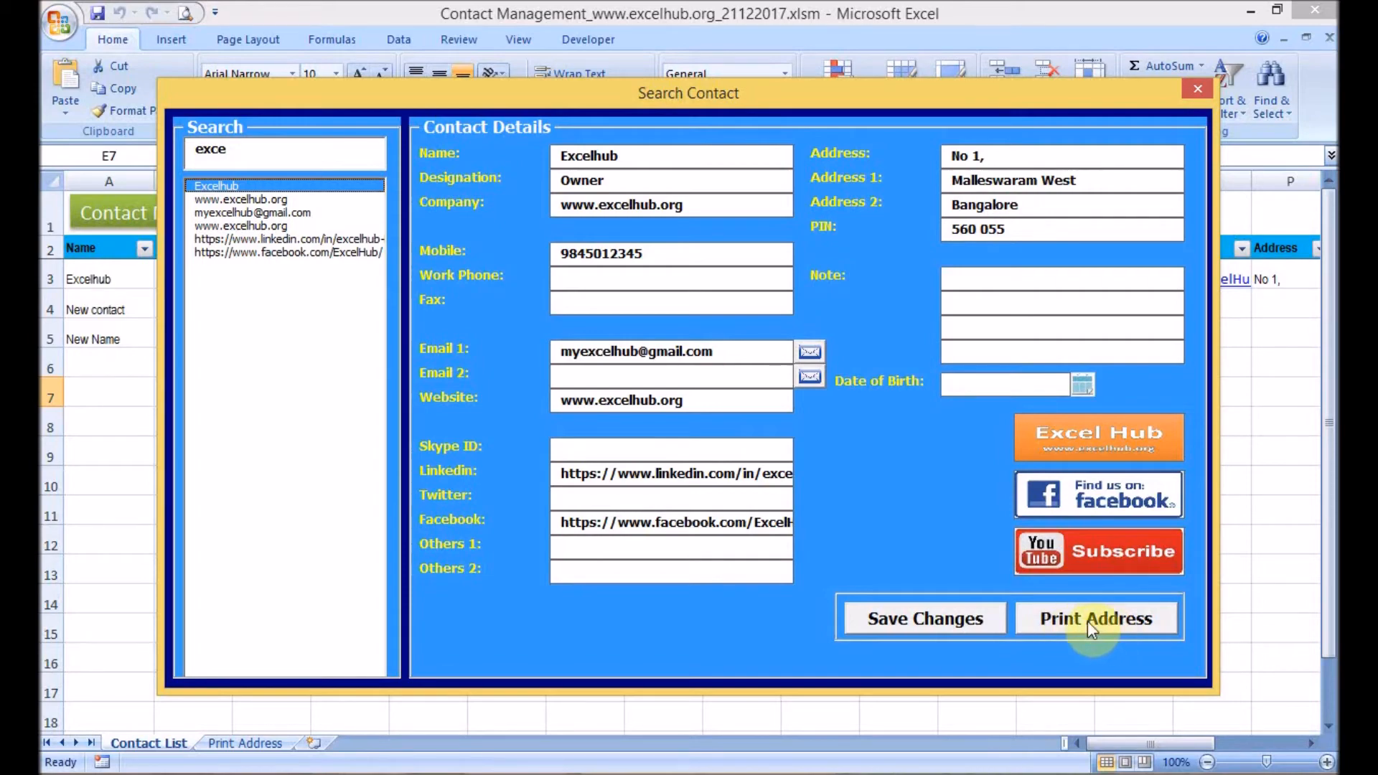
Generate the Excelhub address label on the Print Address sheet
left_click(1096, 618)
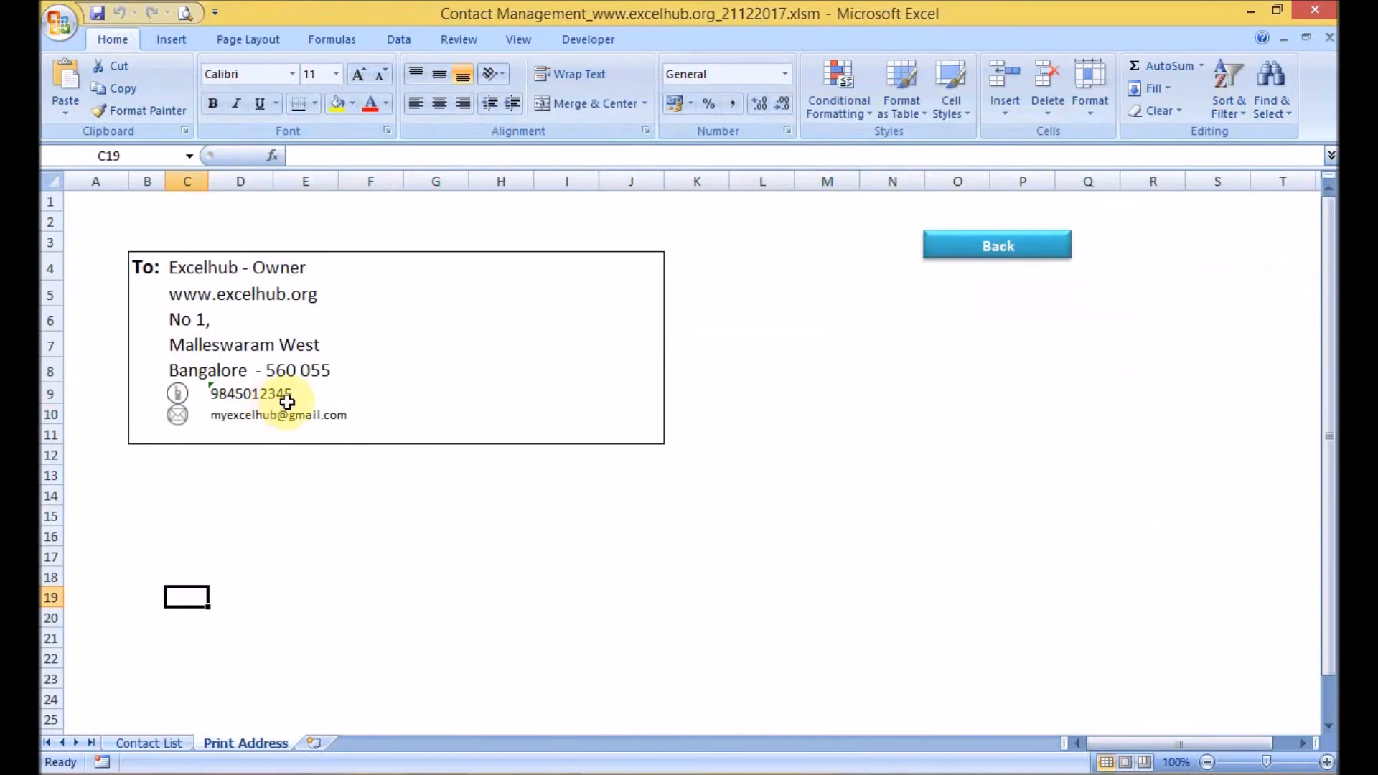
mouse_move(493, 268)
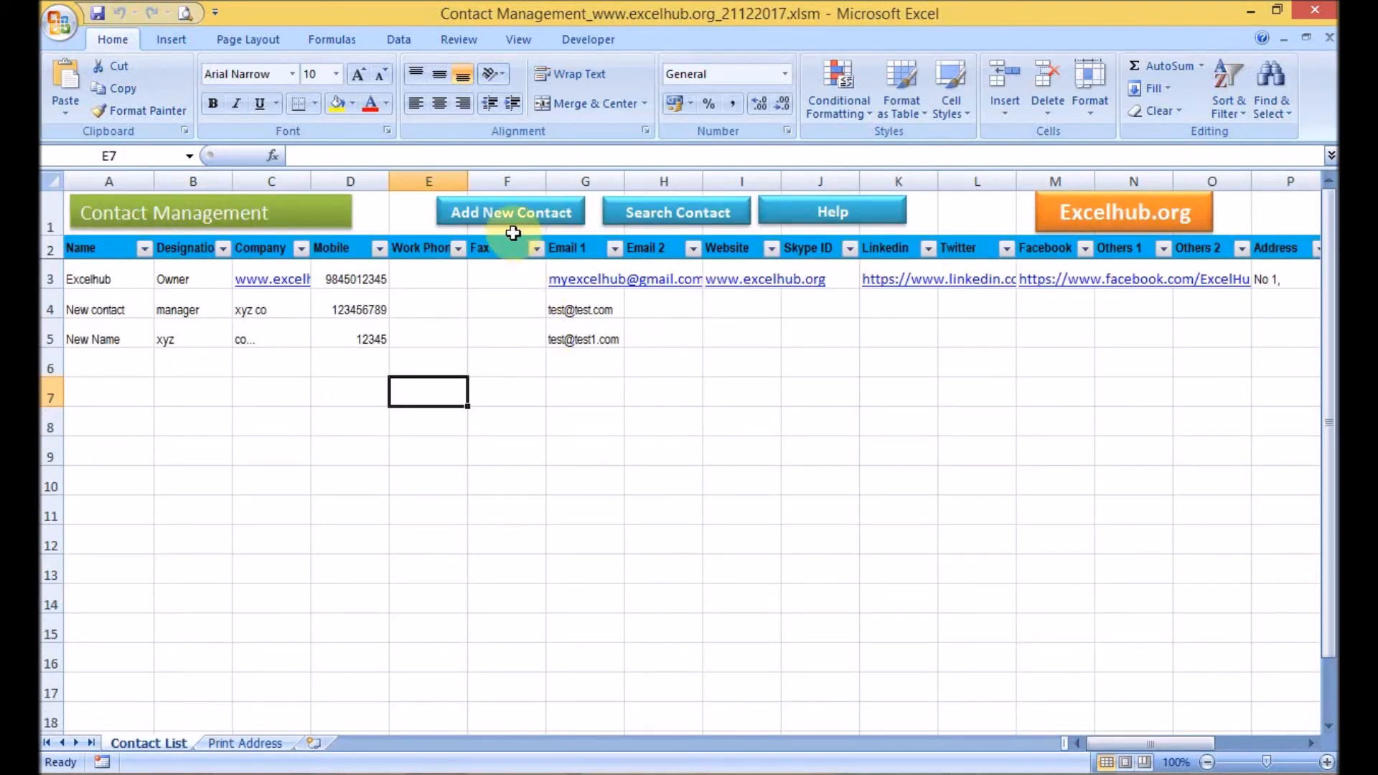
mouse_move(358, 289)
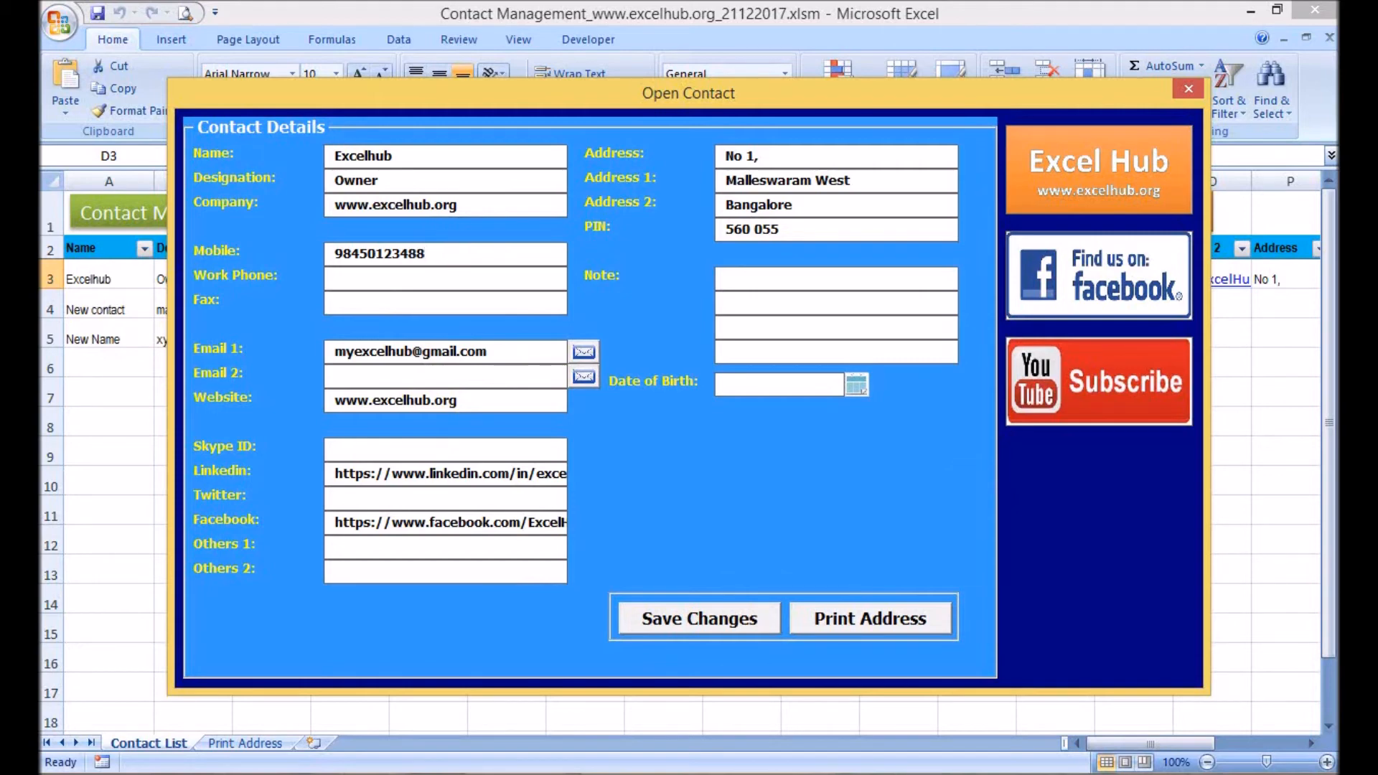
left_click(444, 253)
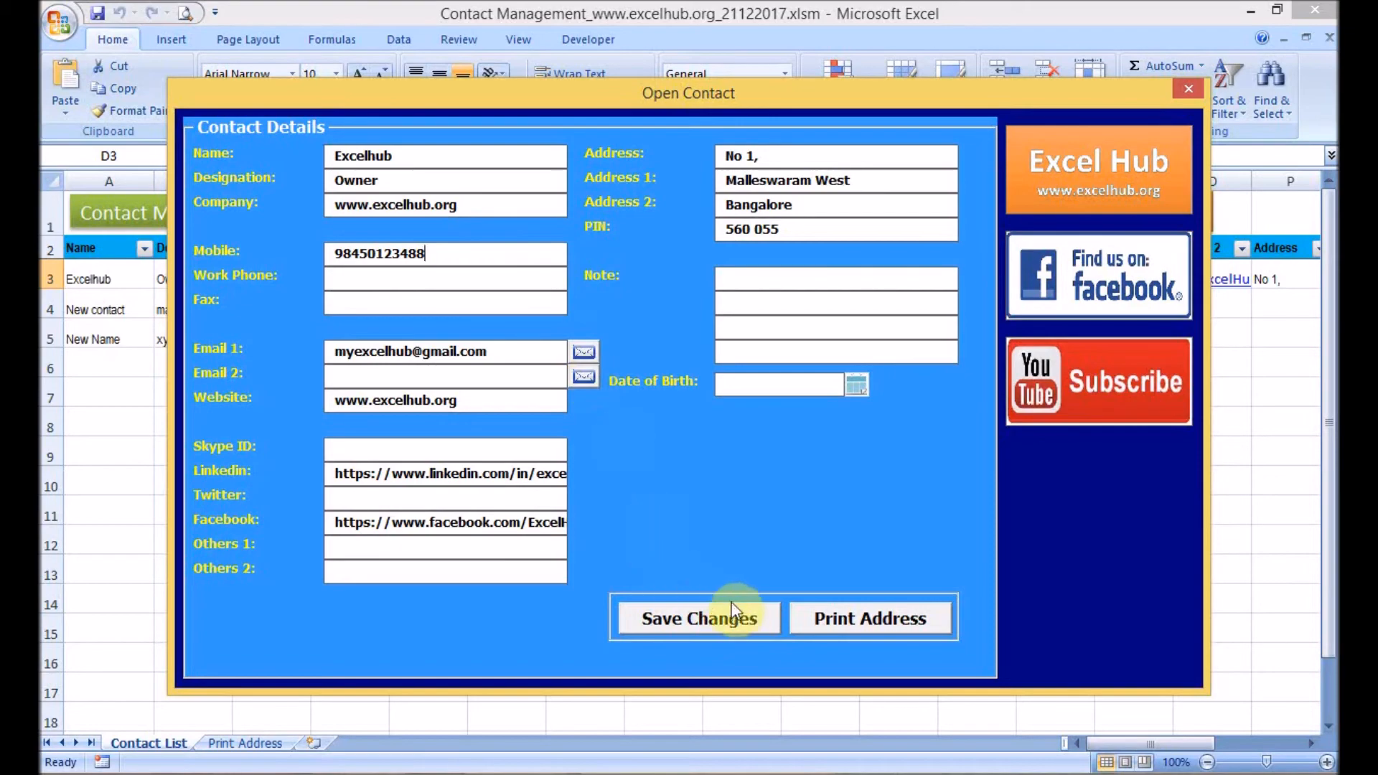
left_click(697, 618)
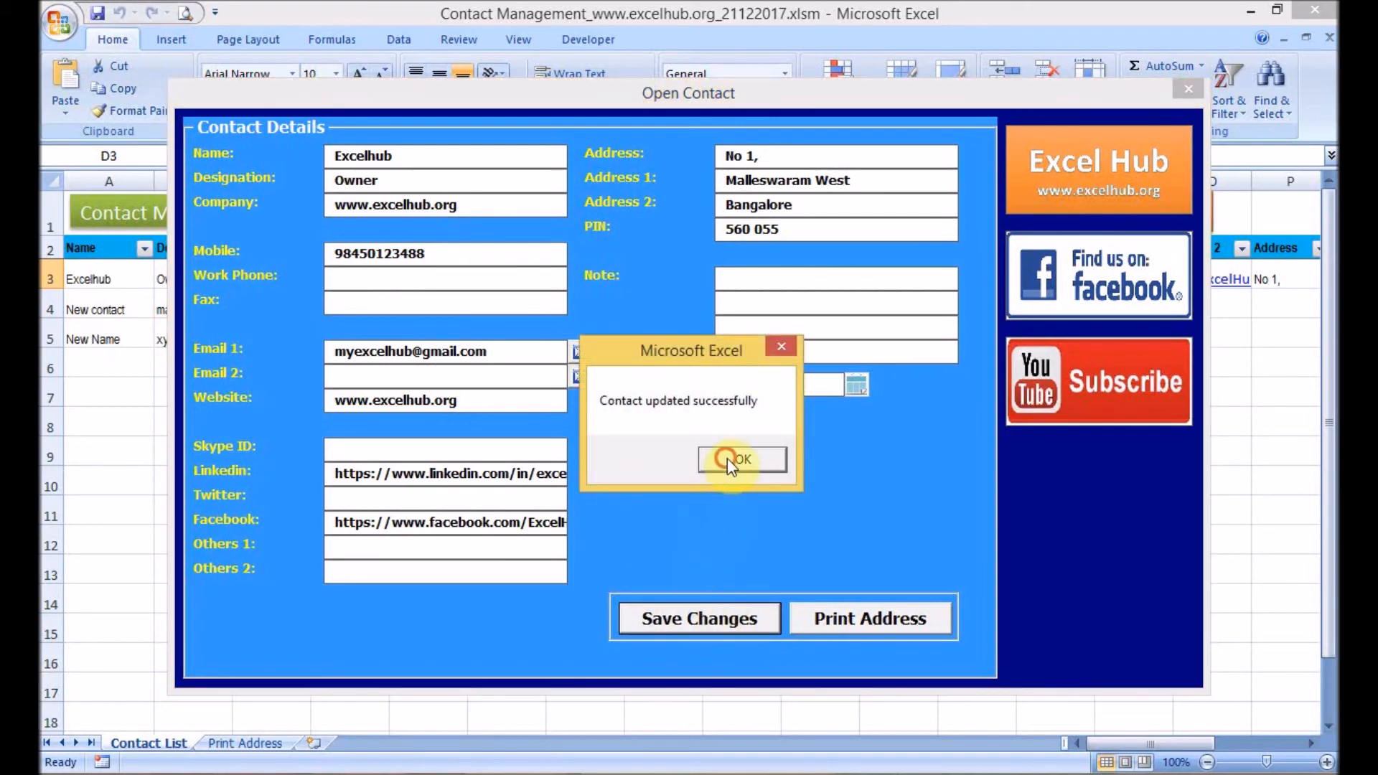
left_click(741, 460)
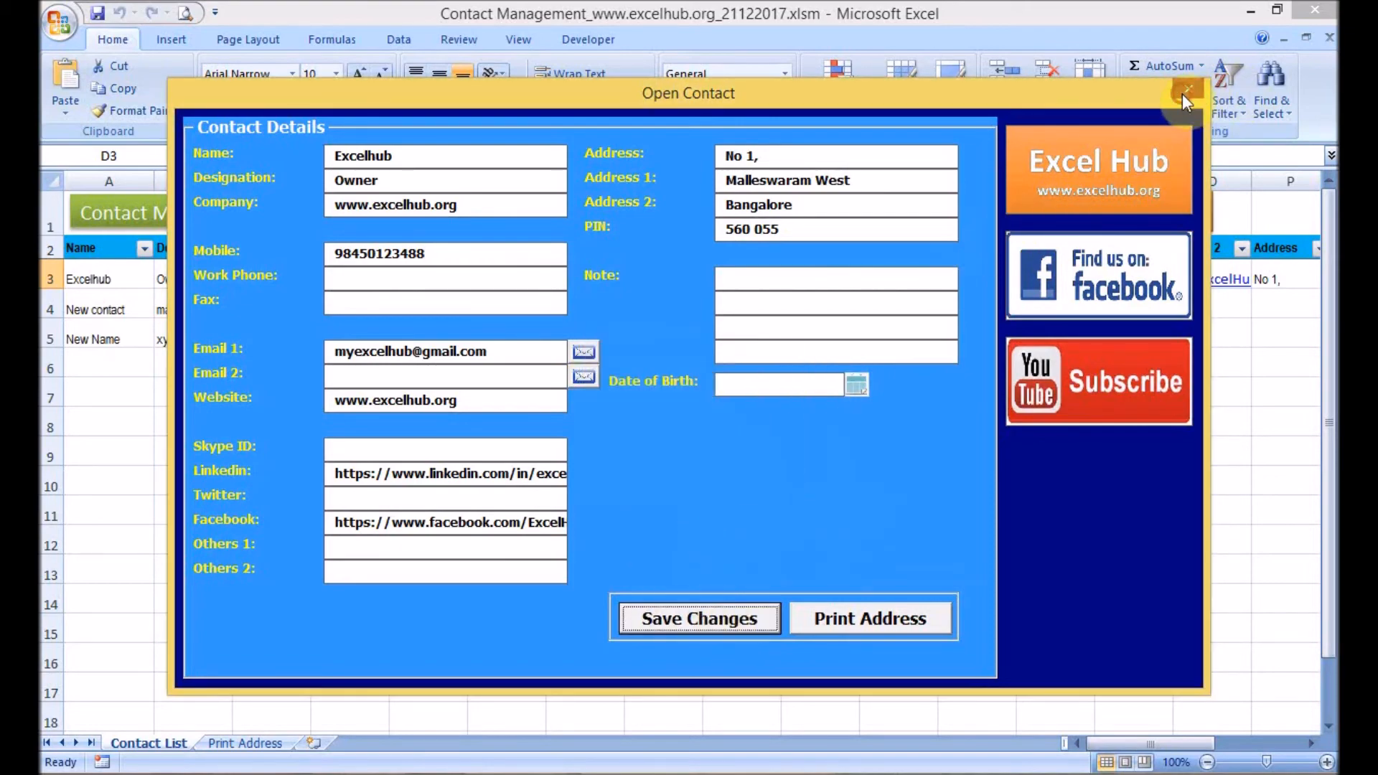
left_click(1187, 93)
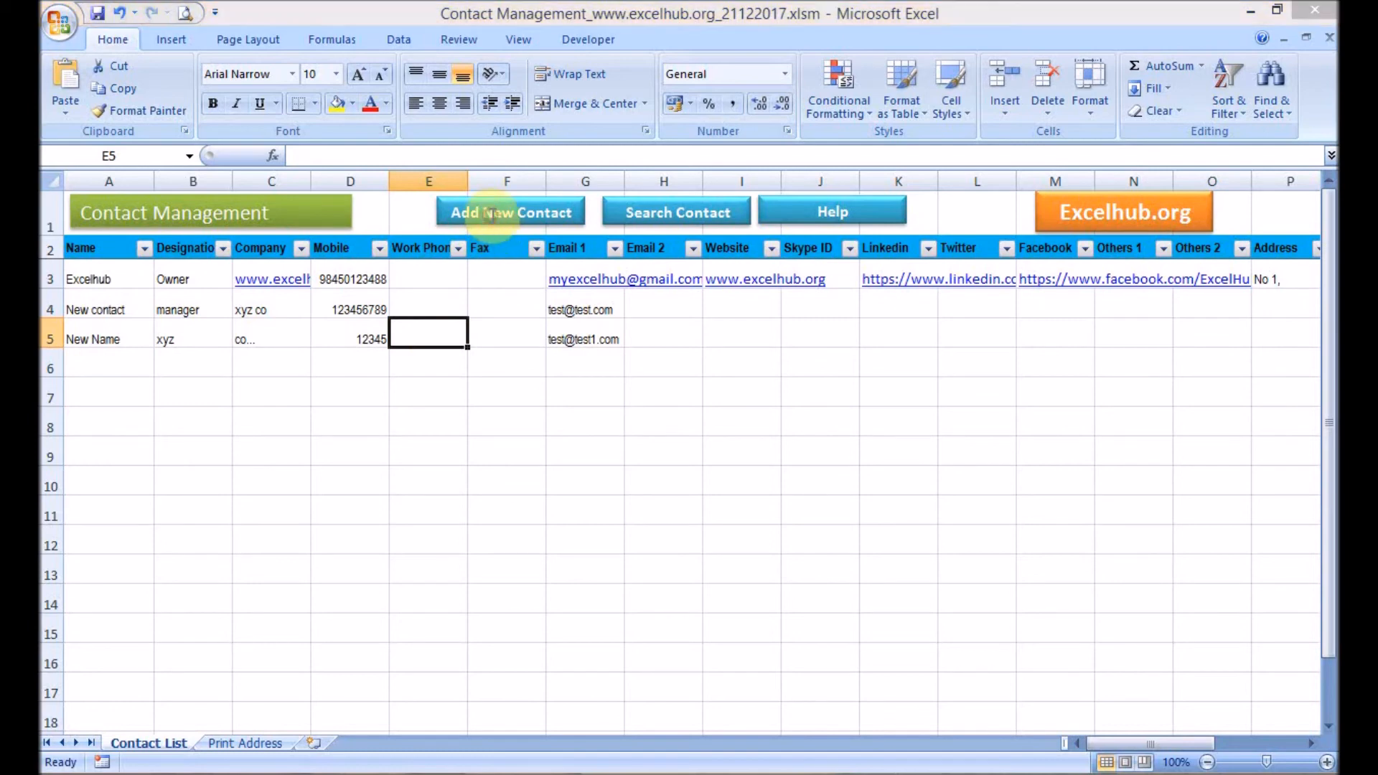
Try saving an empty Add Contact form and dismiss the 'Name cannot be blank' warning
left_click(510, 212)
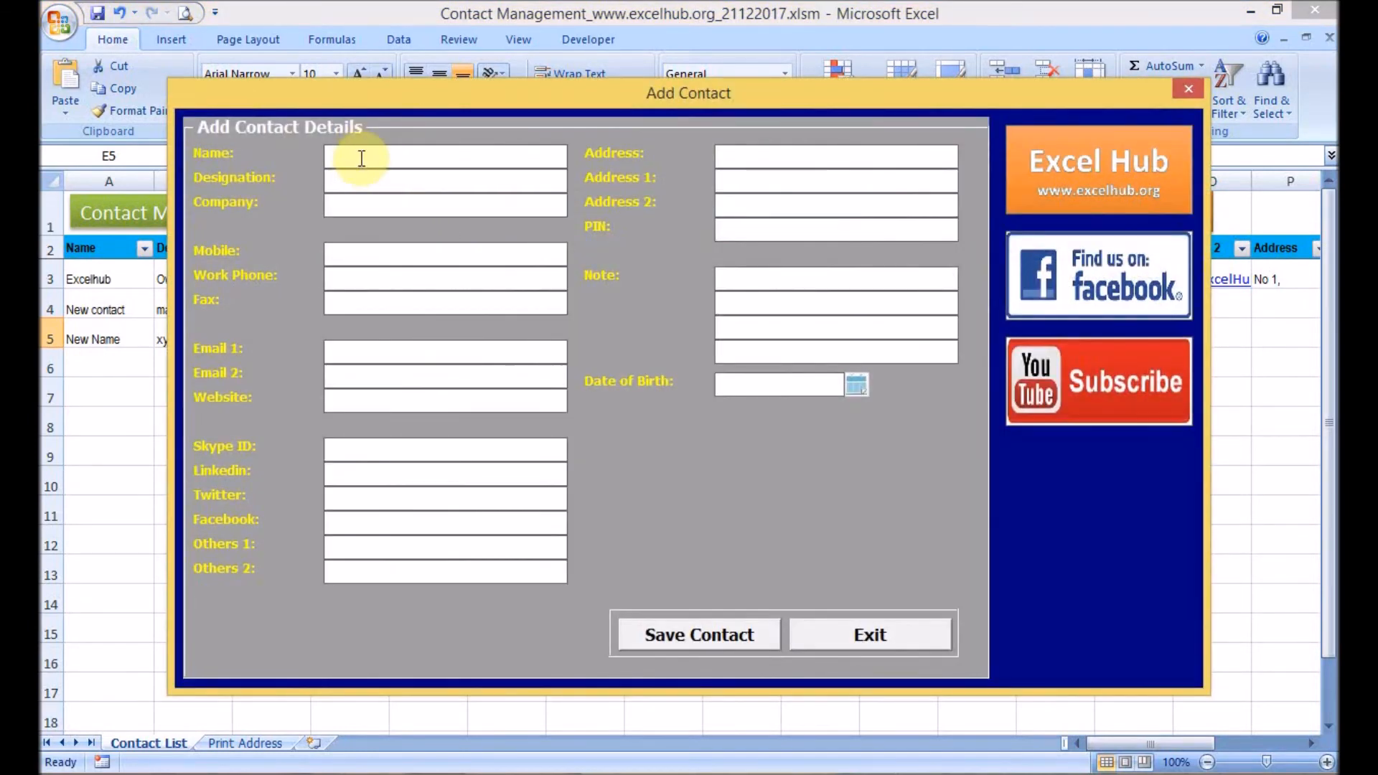
mouse_move(318, 152)
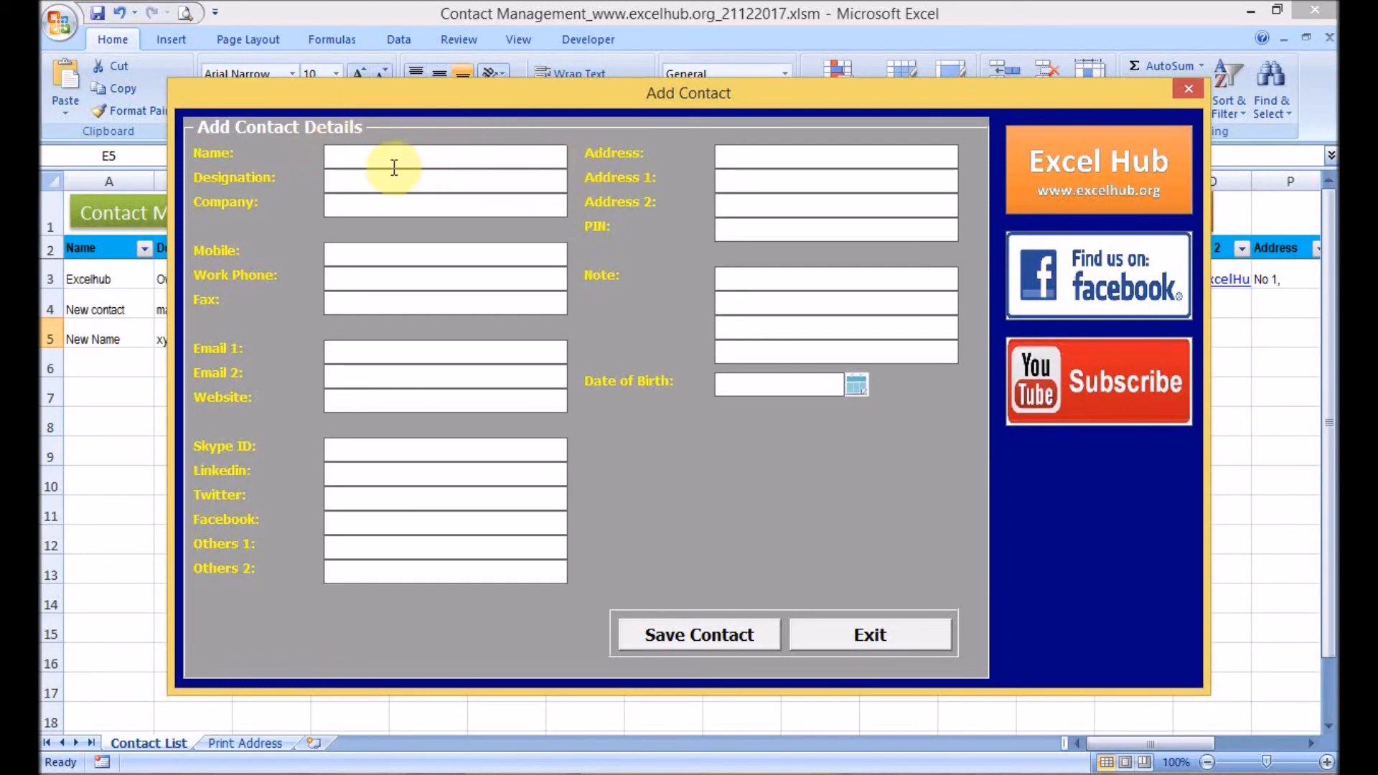
left_click(699, 634)
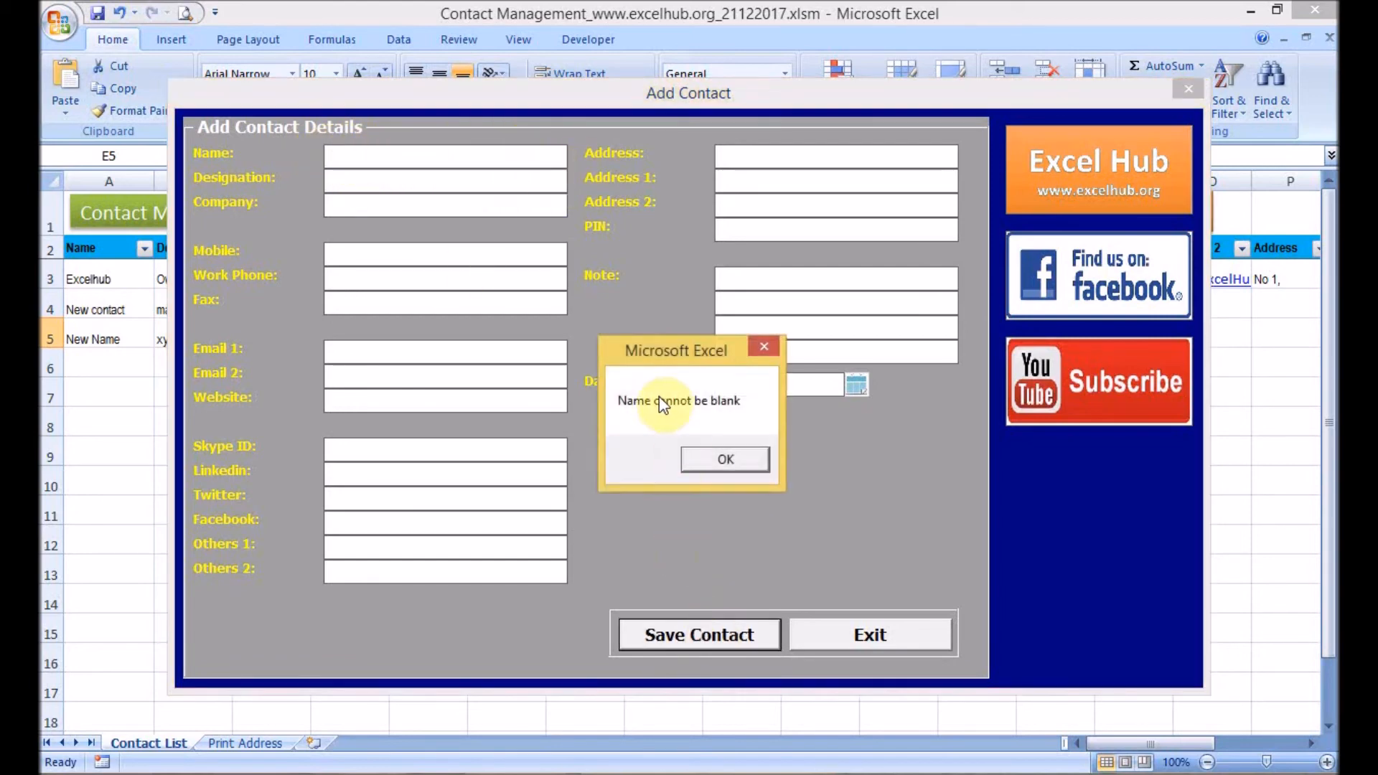
left_click(724, 458)
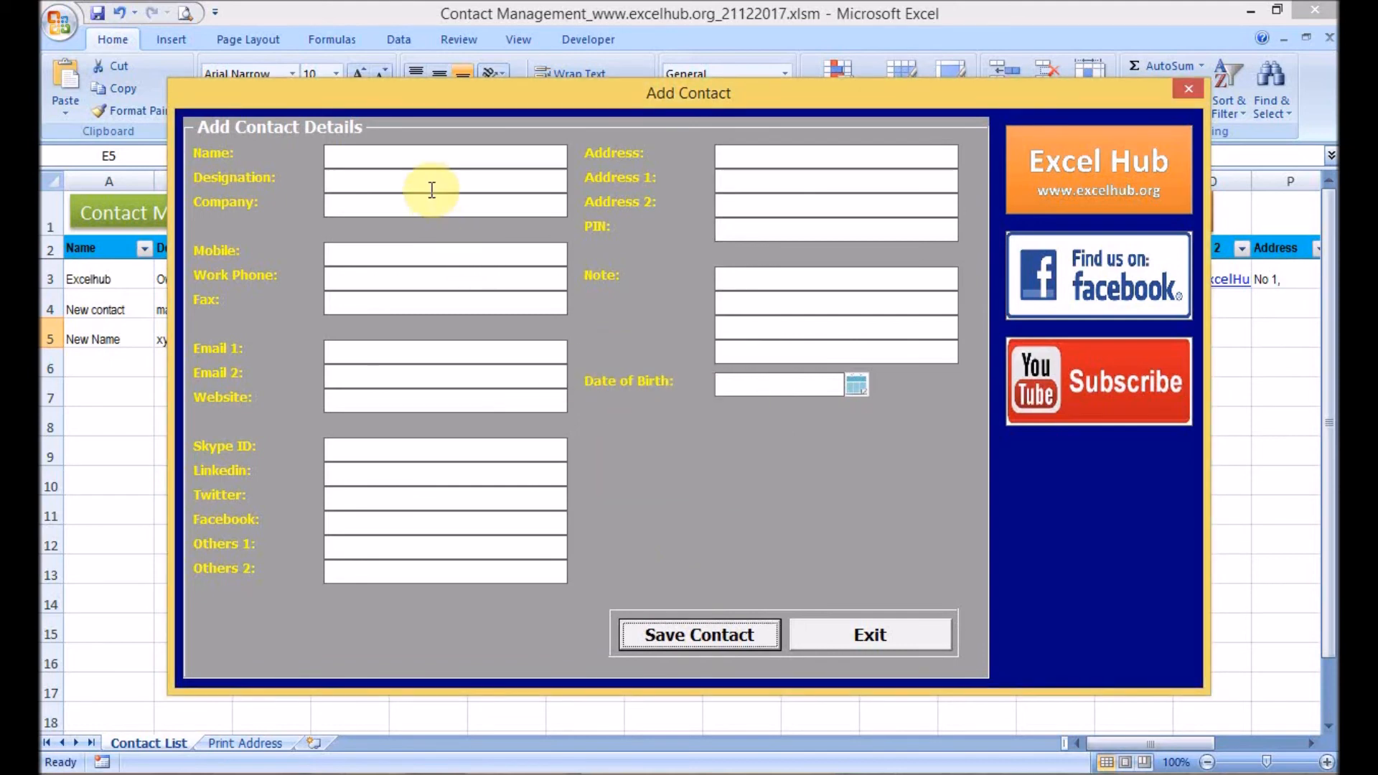
Try saving contact 'xyz' with mobile 12345 and dismiss the duplicate-mobile warning
type("x")
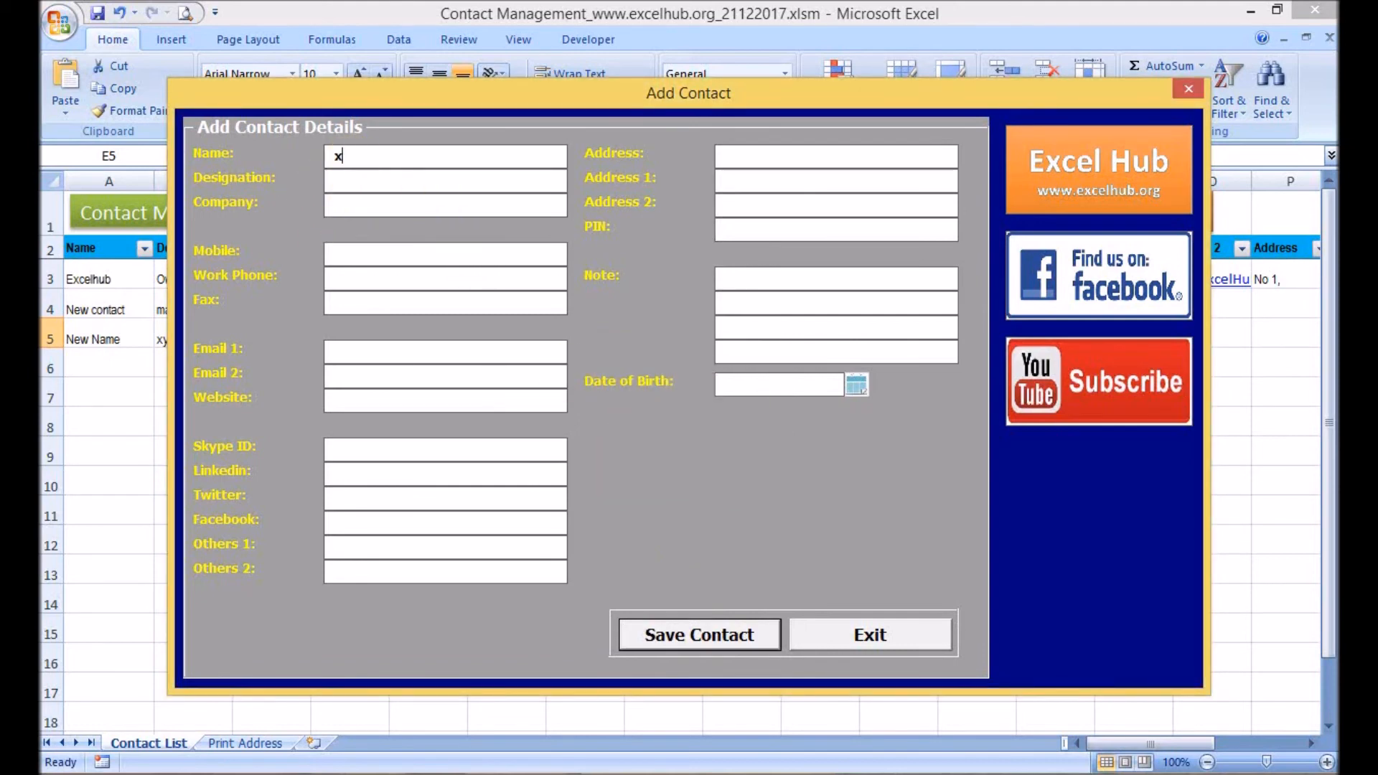
type("y")
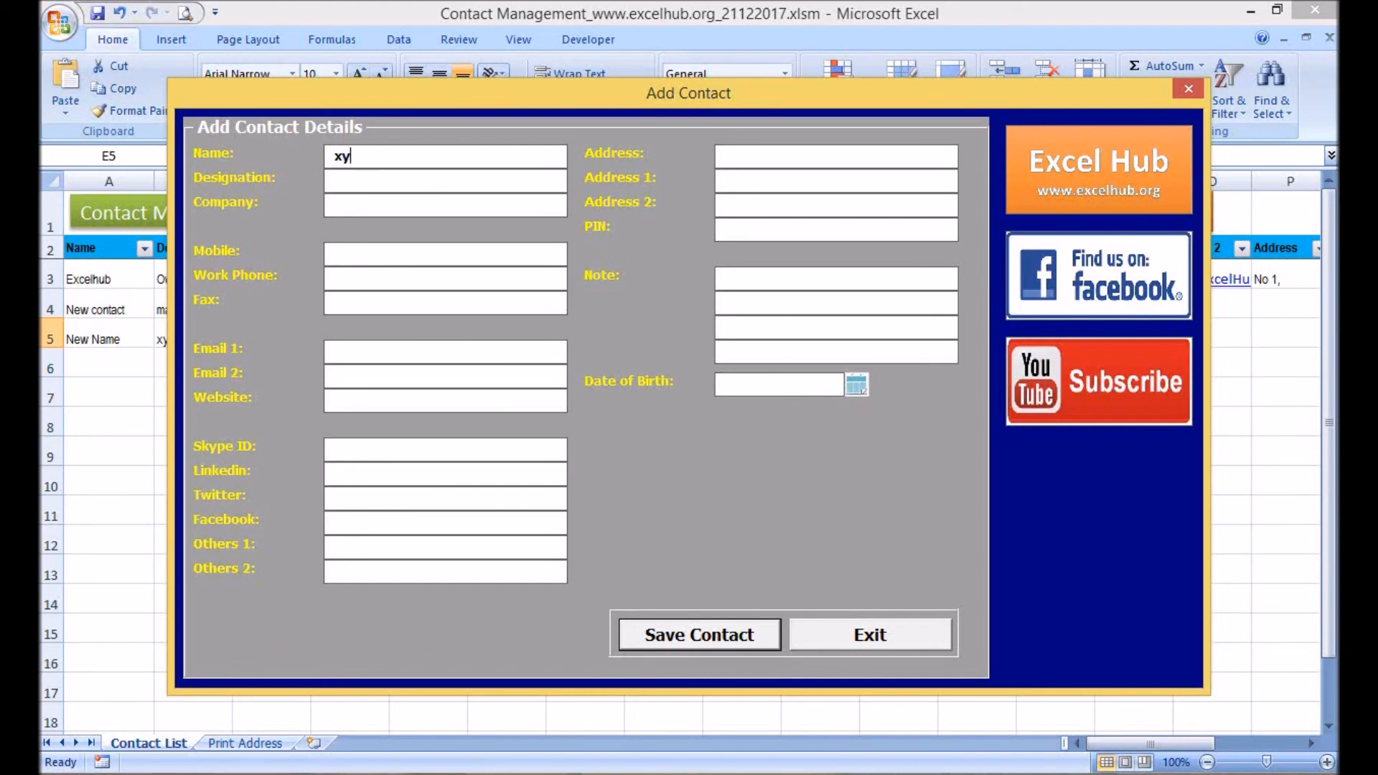
type("z")
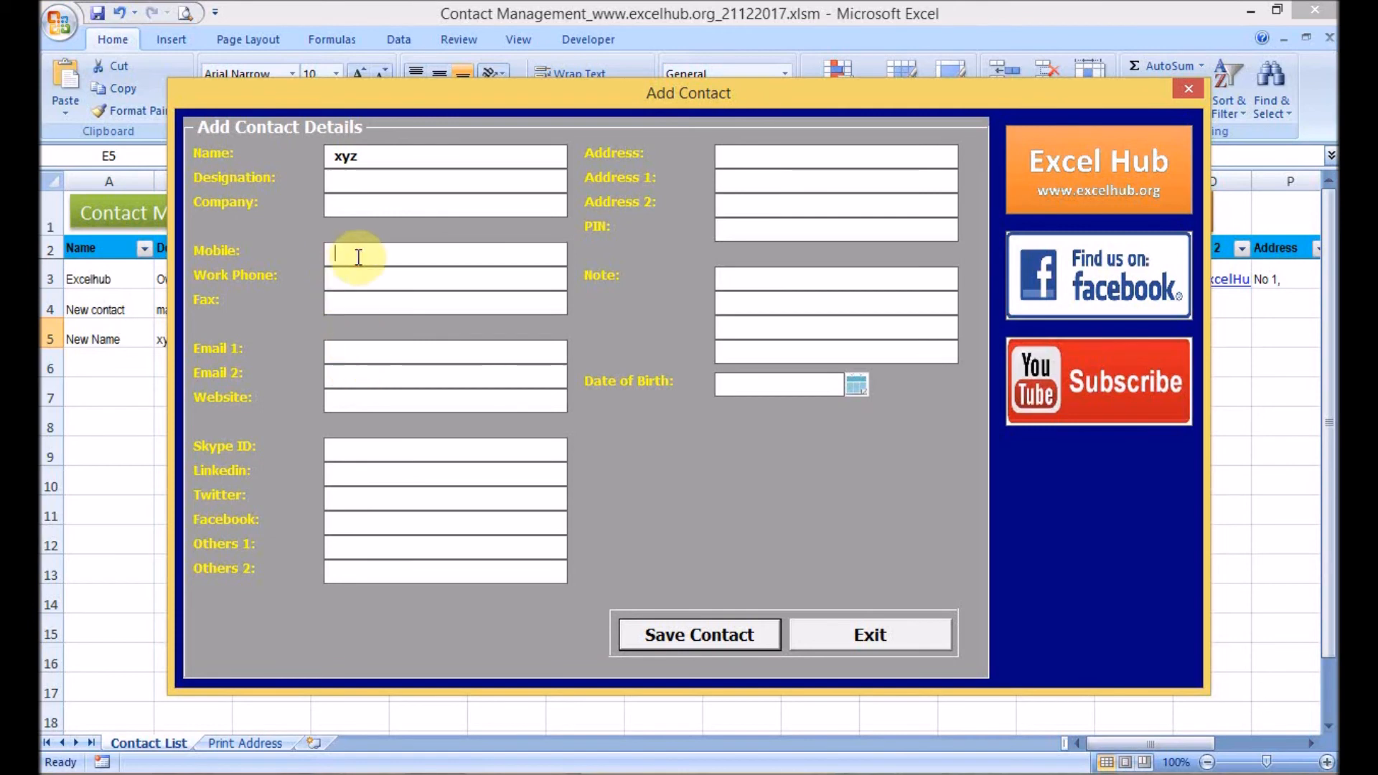
type("12345")
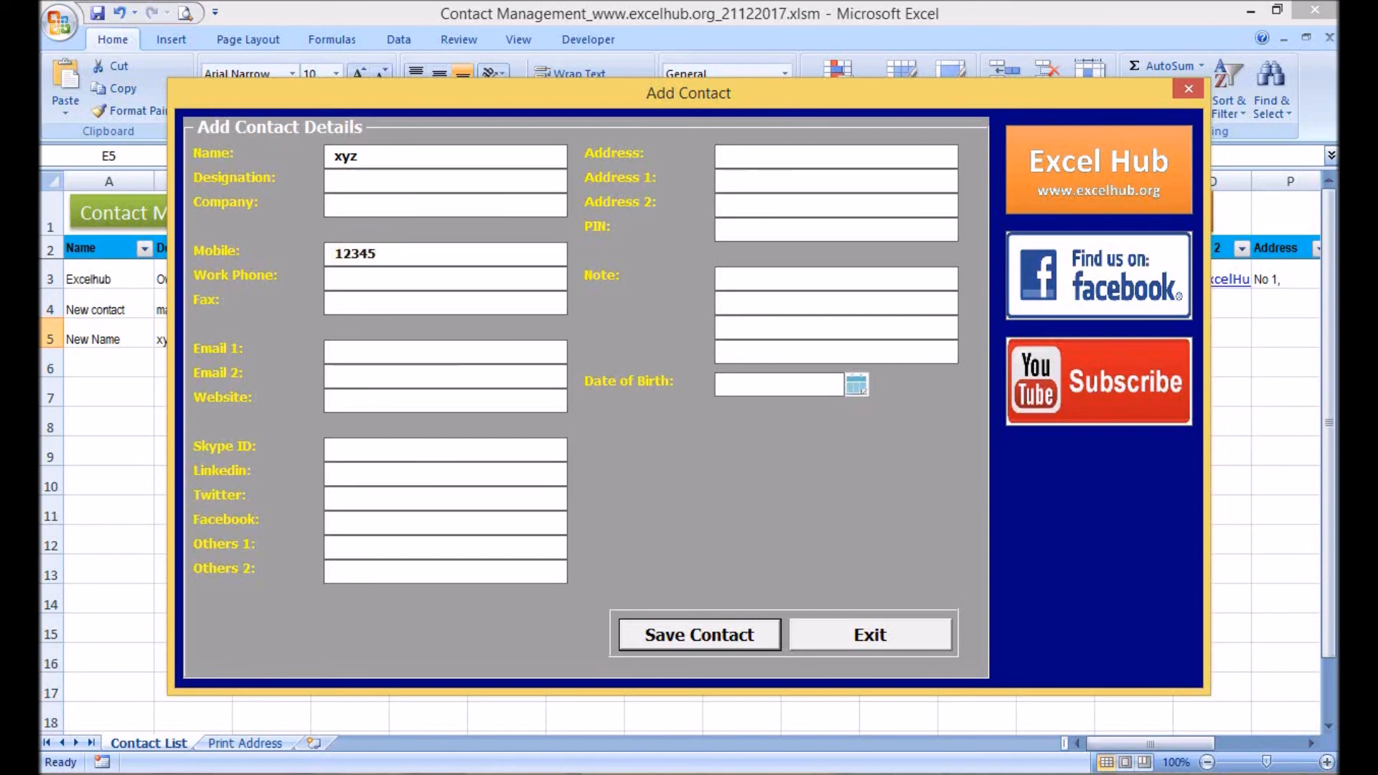
left_click(698, 635)
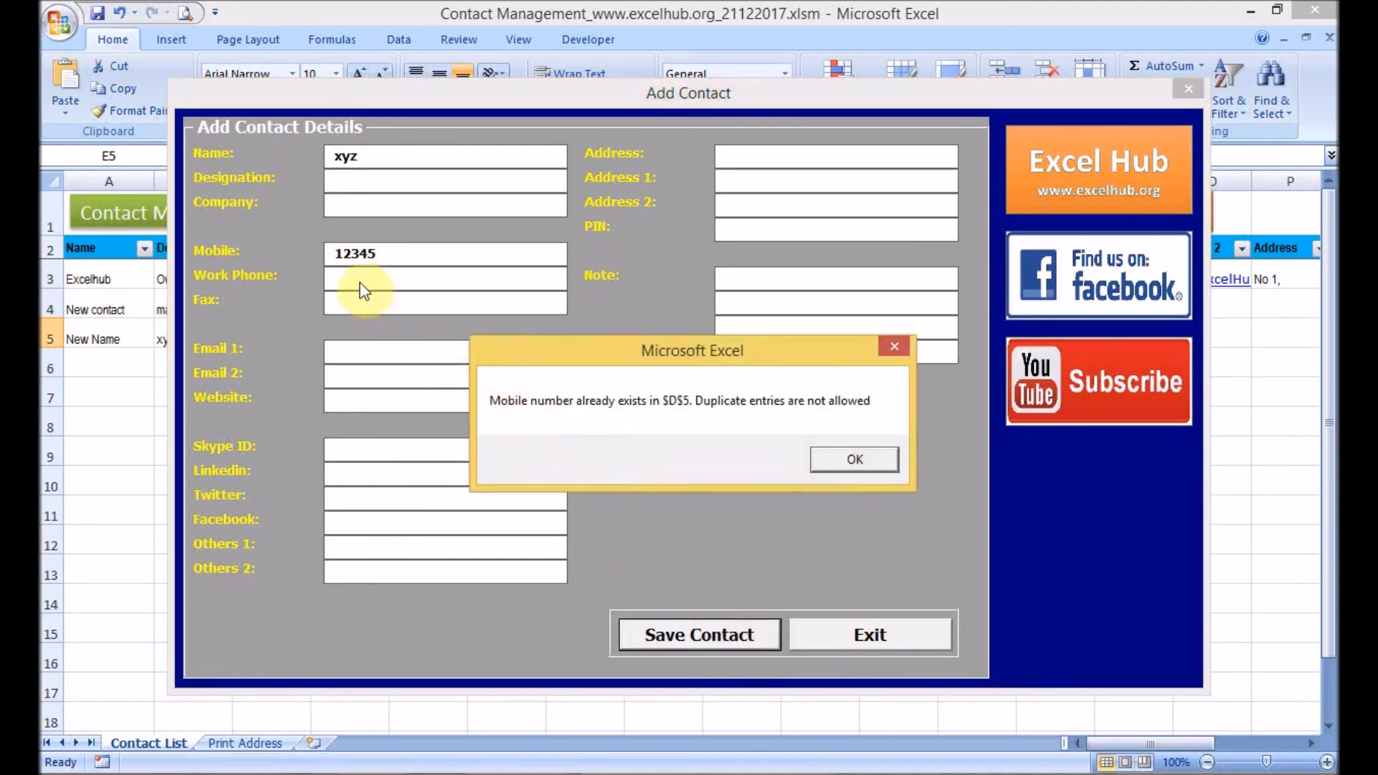
mouse_move(658, 410)
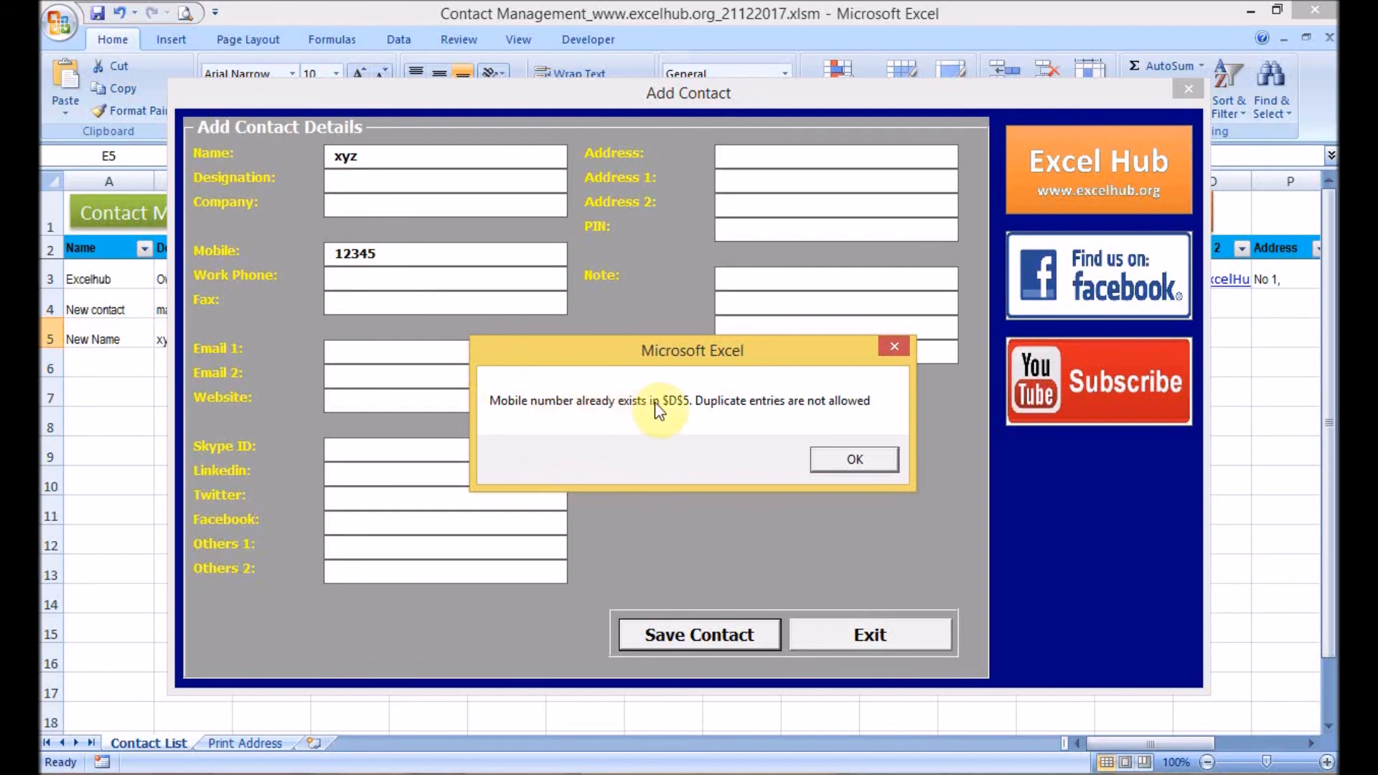
mouse_move(877, 493)
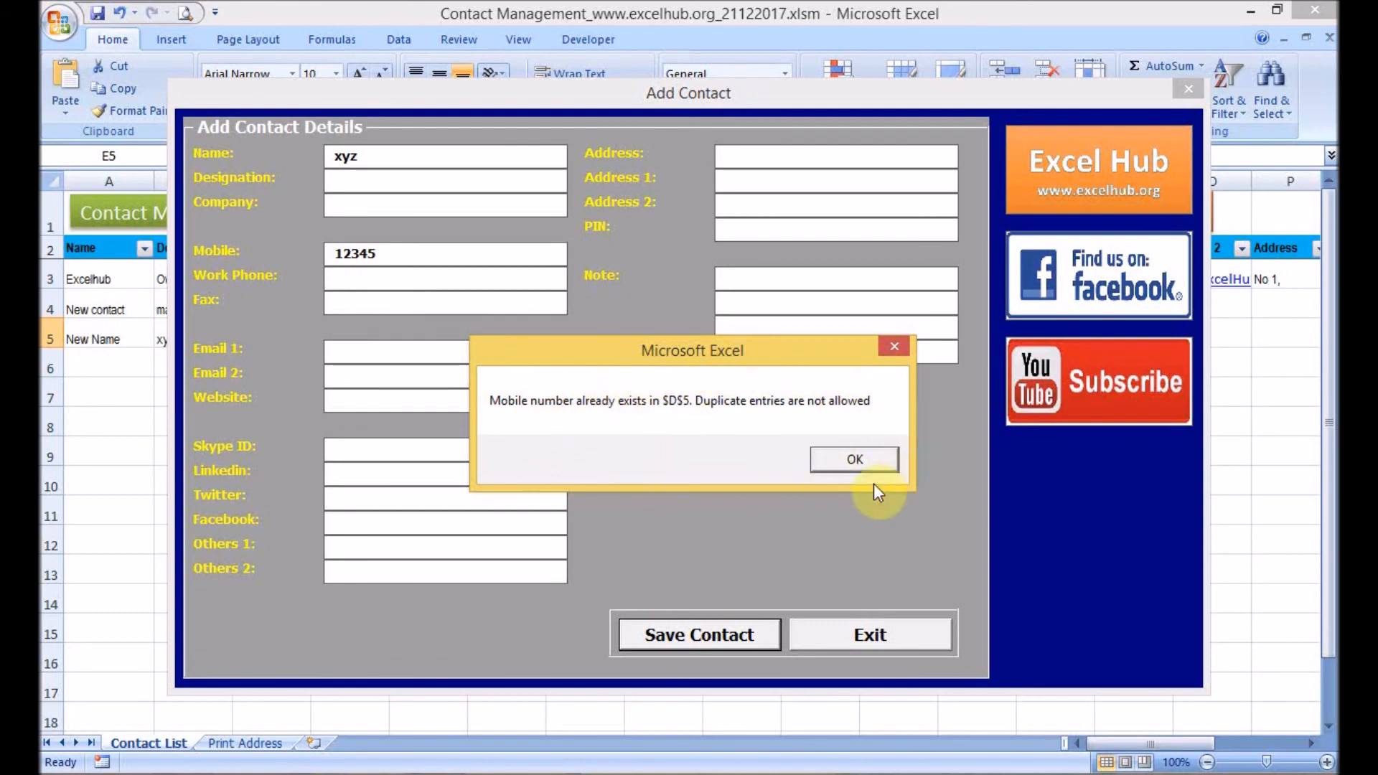
mouse_move(854, 461)
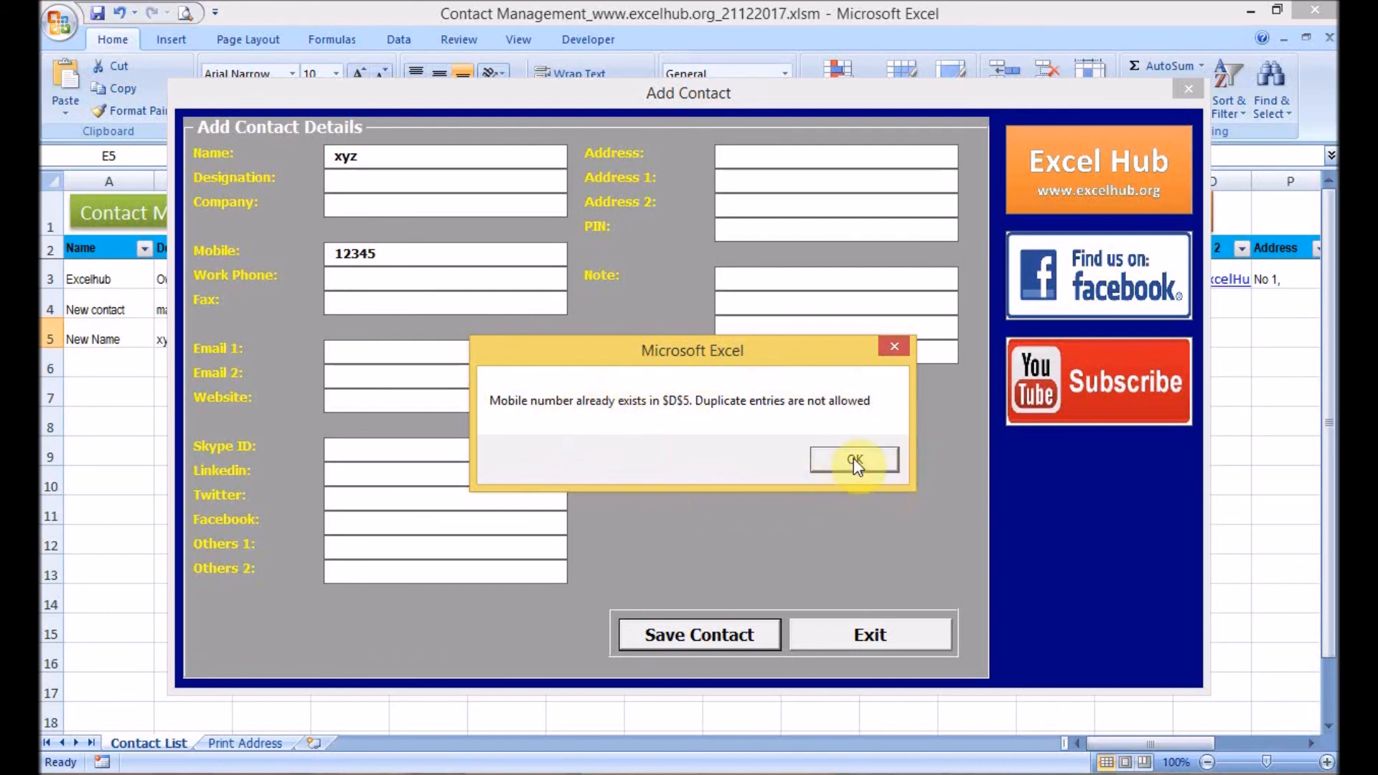
left_click(853, 459)
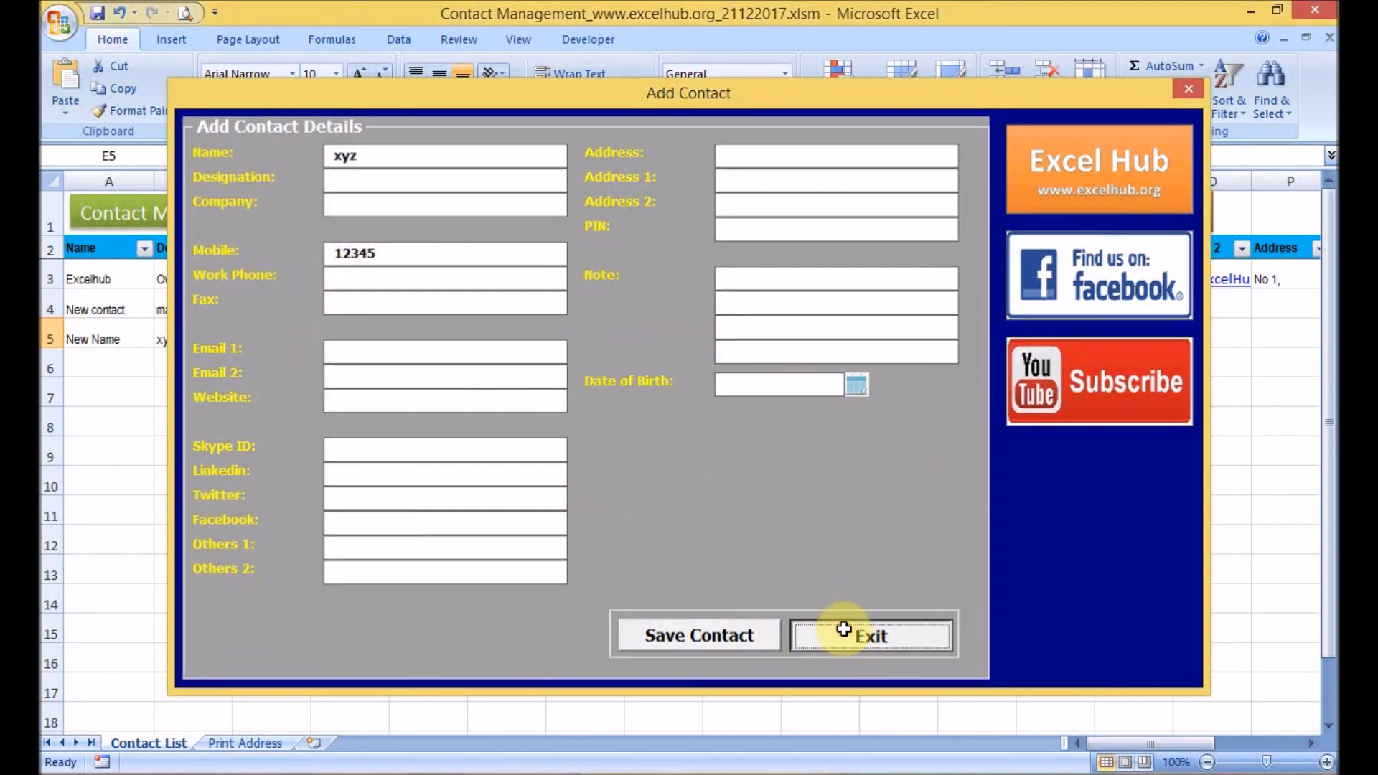
Exit the Add Contact form without saving
left_click(870, 635)
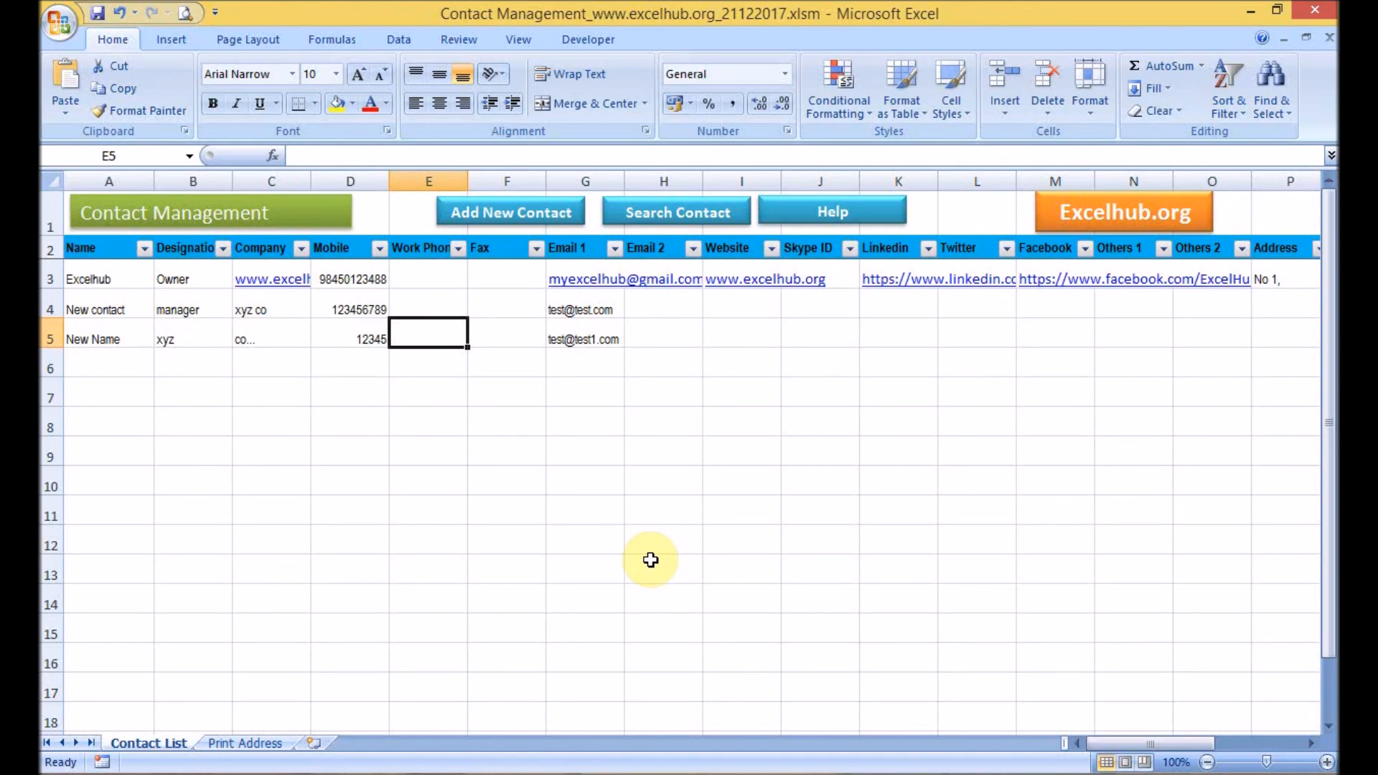
mouse_move(575, 488)
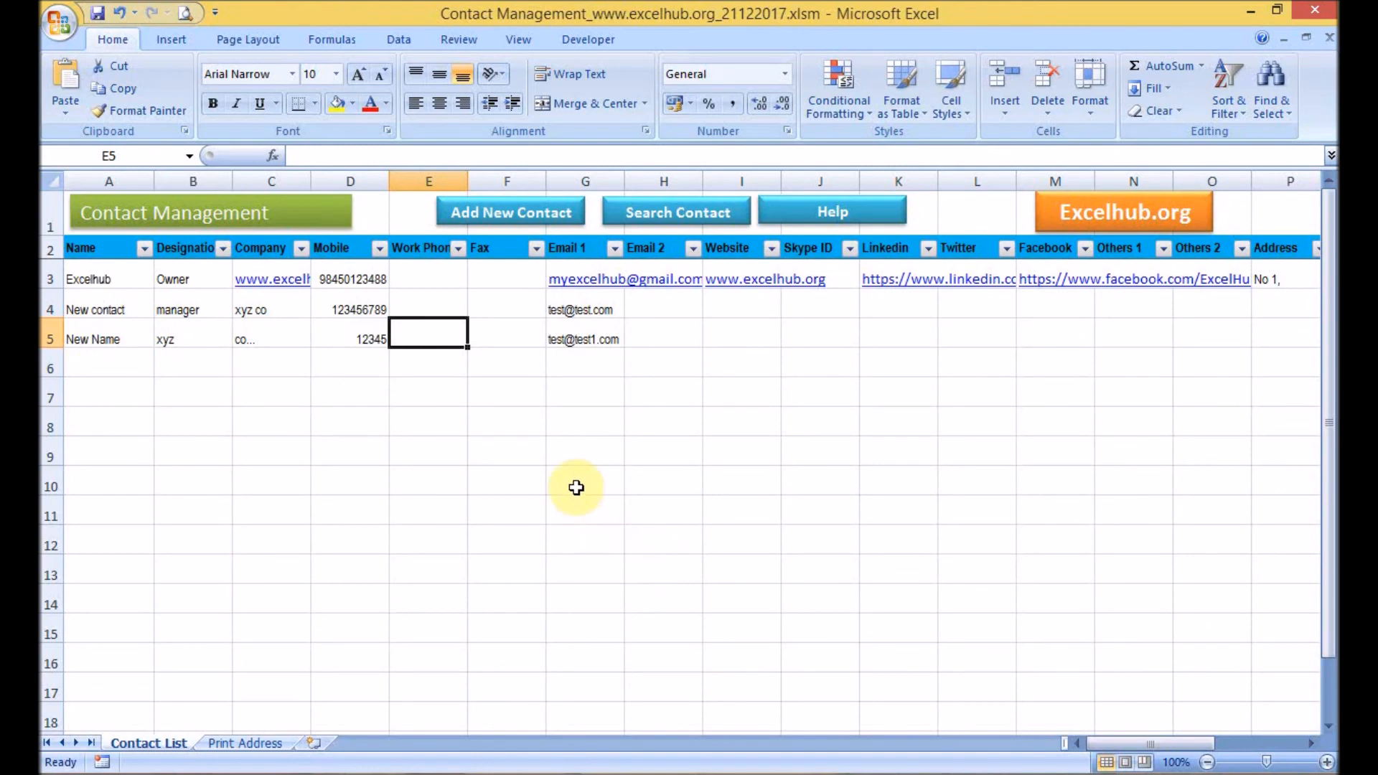